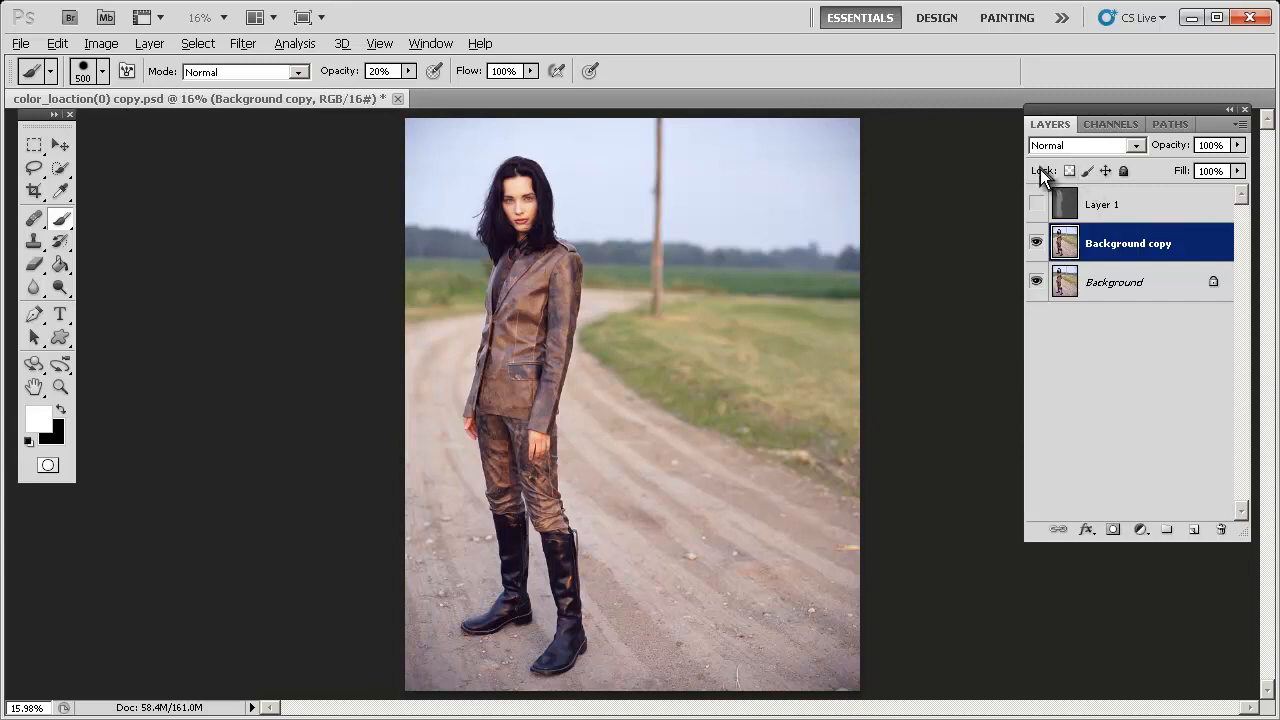
{"action": "mouse_move", "coordinate": [1112, 204]}
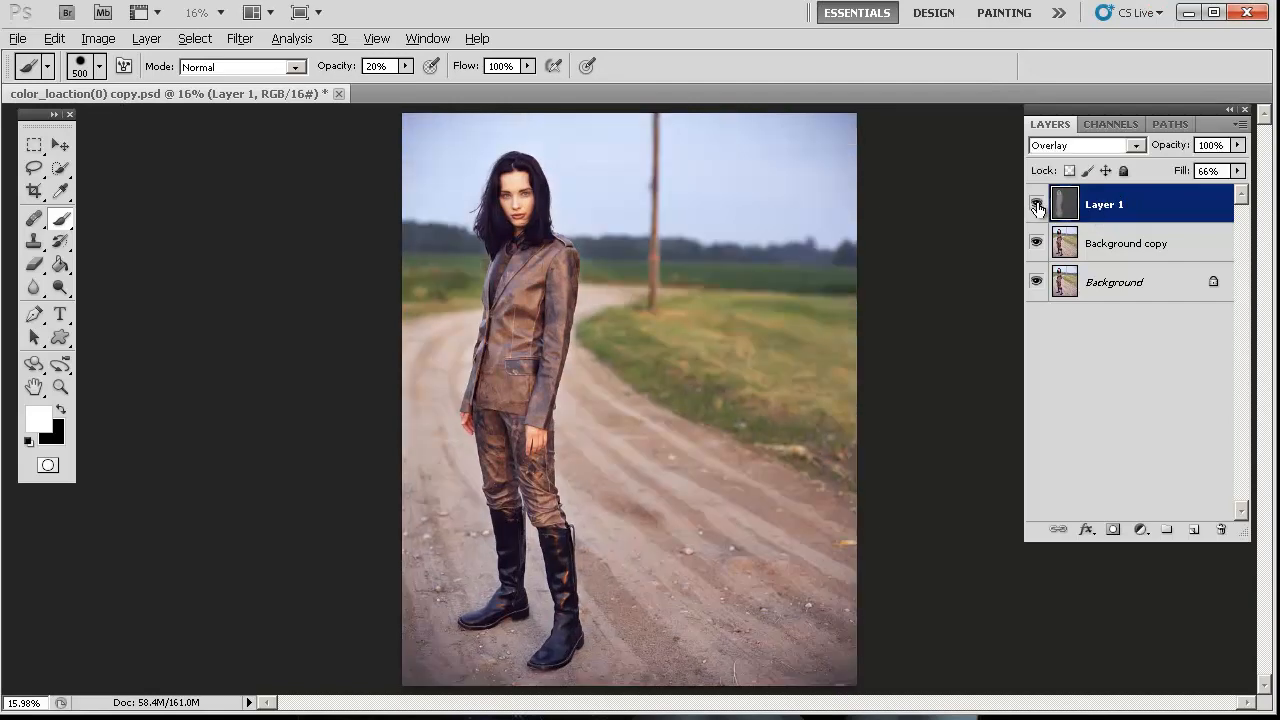
Step: Toggle Layer 1's visibility to compare the earlier dodge-and-burn, leaving it hidden
{"action": "left_click", "coordinate": [1036, 204]}
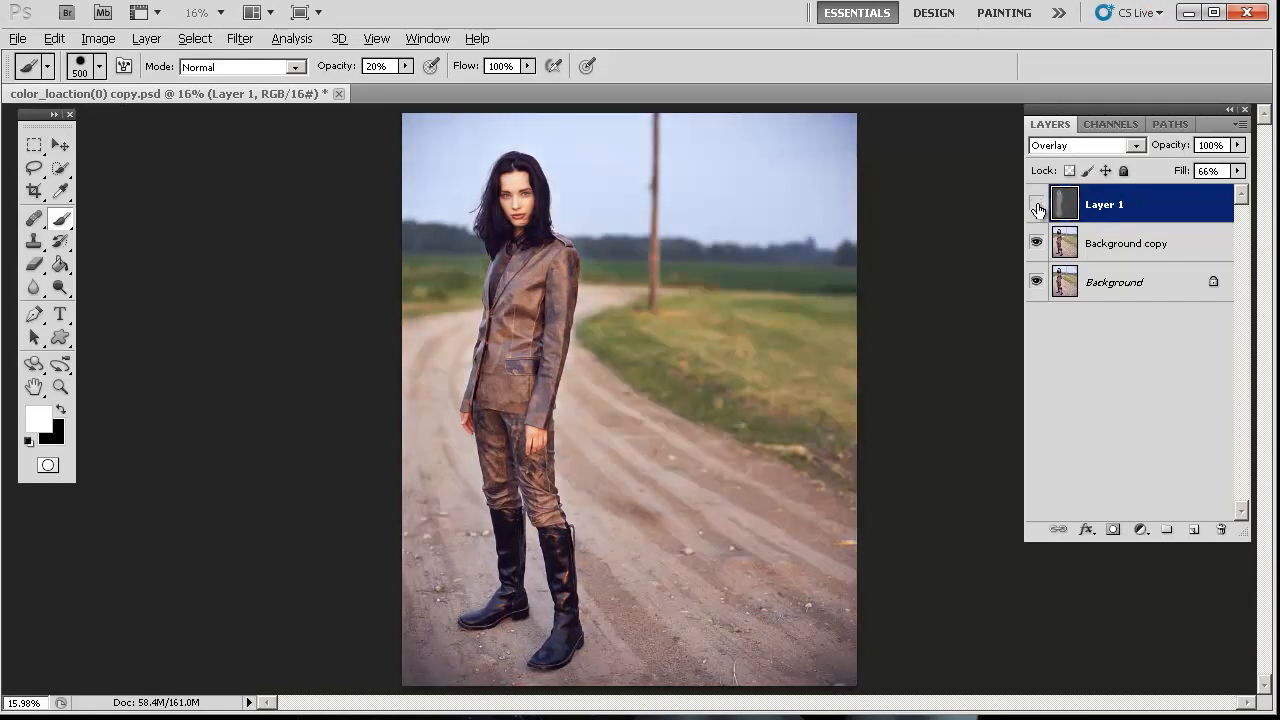
{"action": "left_click", "coordinate": [1084, 144]}
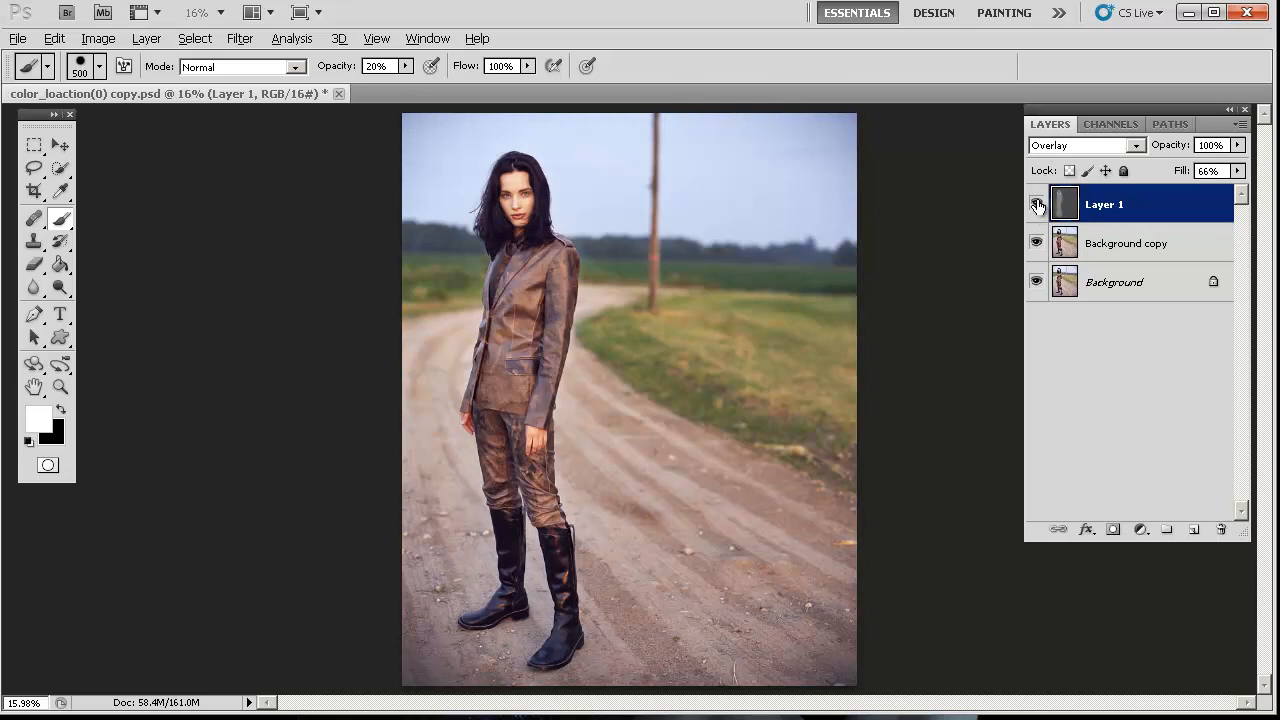
{"action": "left_click", "coordinate": [1036, 204]}
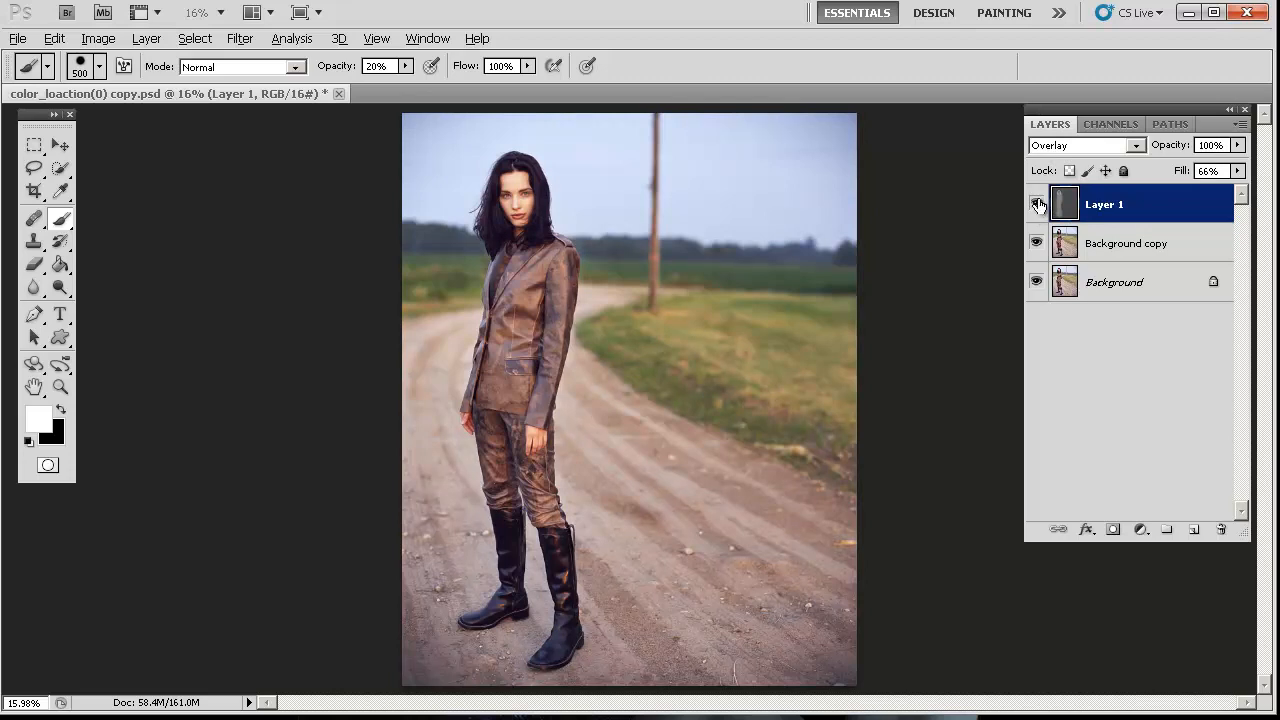
{"action": "left_click", "coordinate": [1036, 204]}
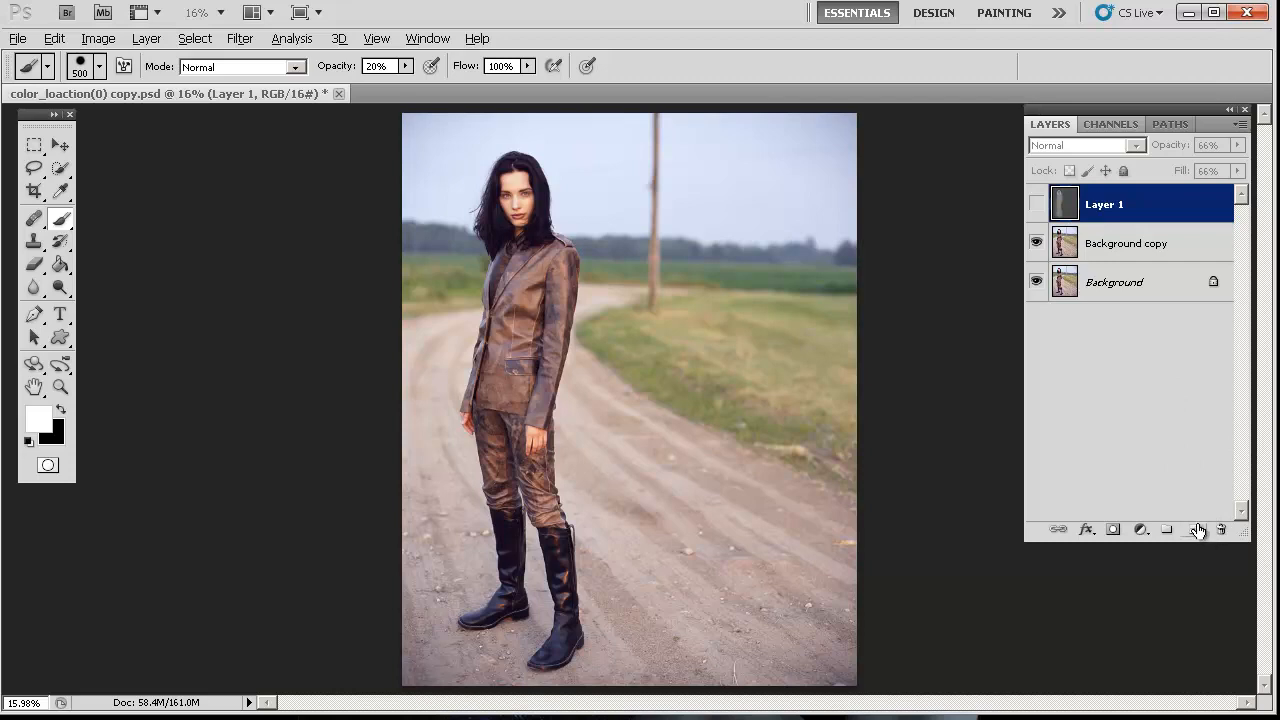
Step: Create Layer 2 above the background copy and fill it with 50% Gray
{"action": "left_click", "coordinate": [1166, 528]}
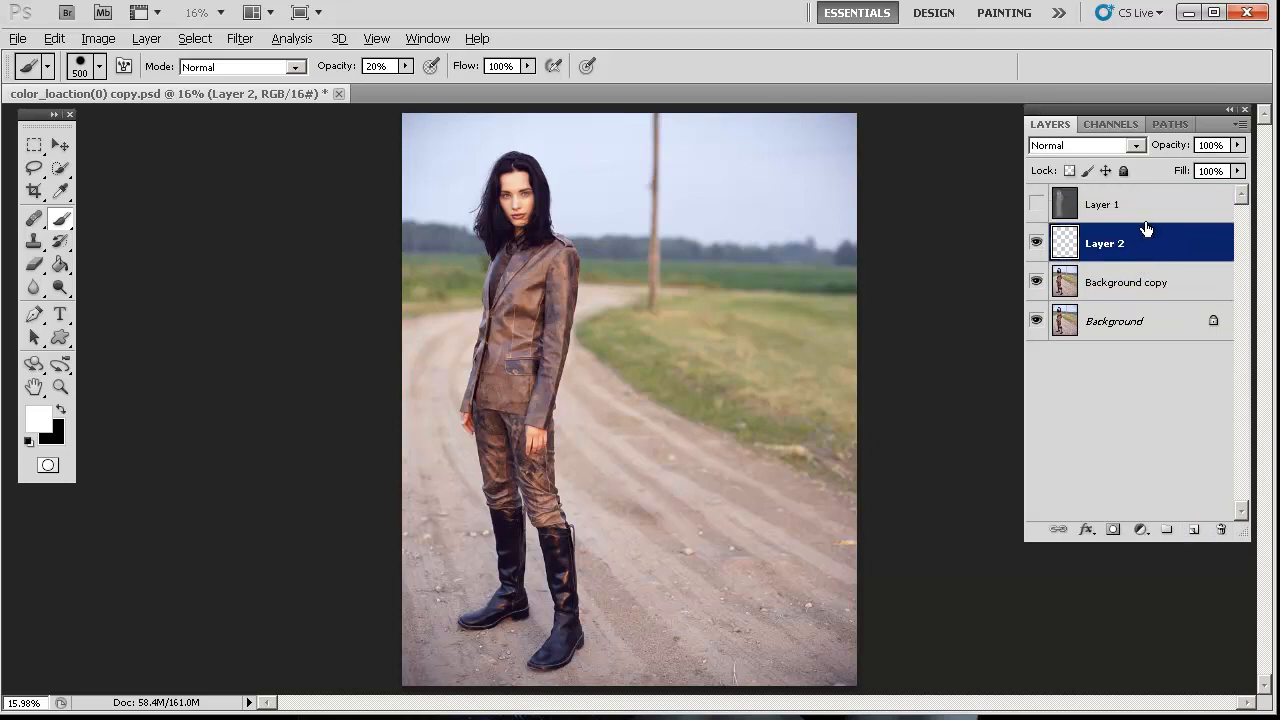
{"action": "mouse_move", "coordinate": [1144, 210]}
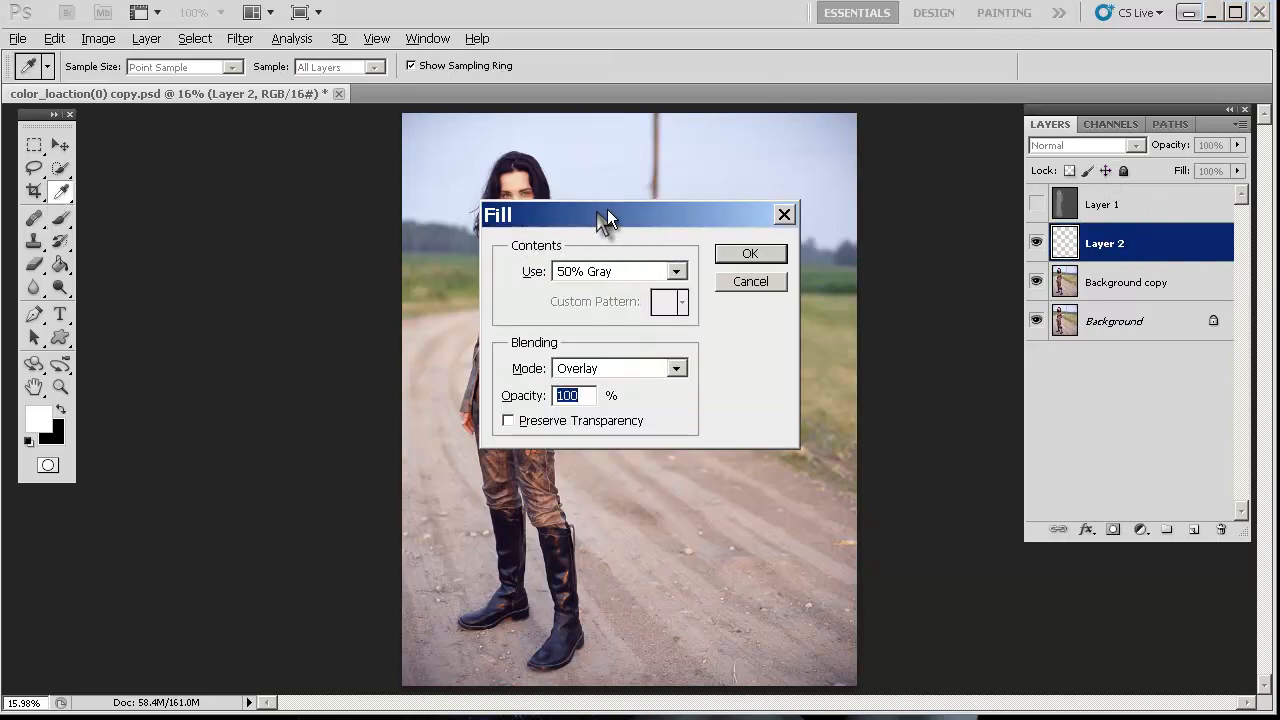
{"action": "mouse_move", "coordinate": [584, 288]}
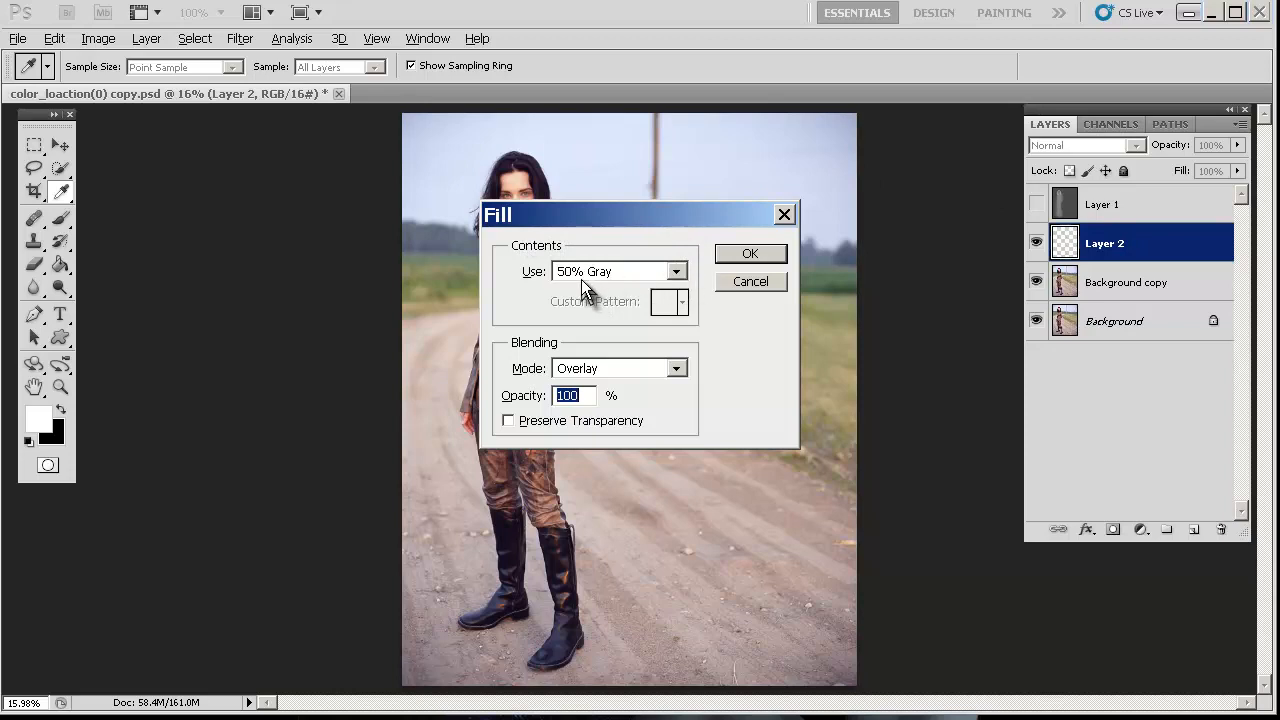
{"action": "mouse_move", "coordinate": [604, 378]}
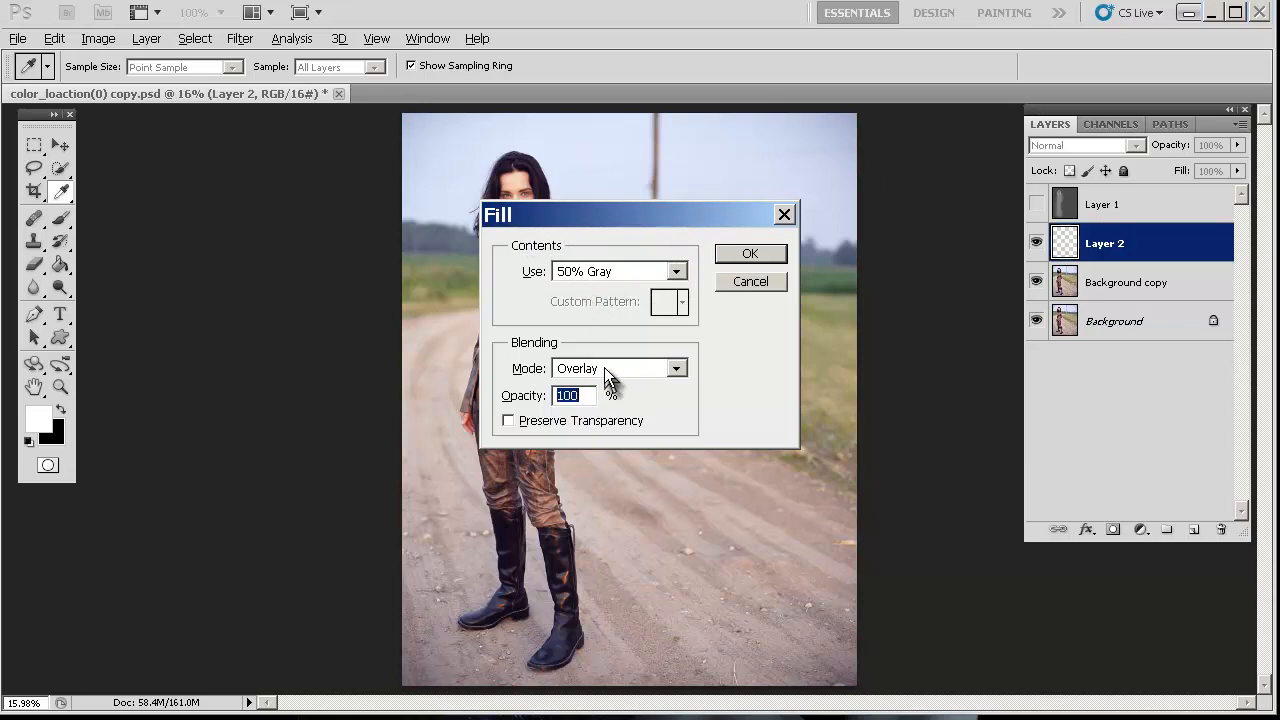
{"action": "mouse_move", "coordinate": [710, 402]}
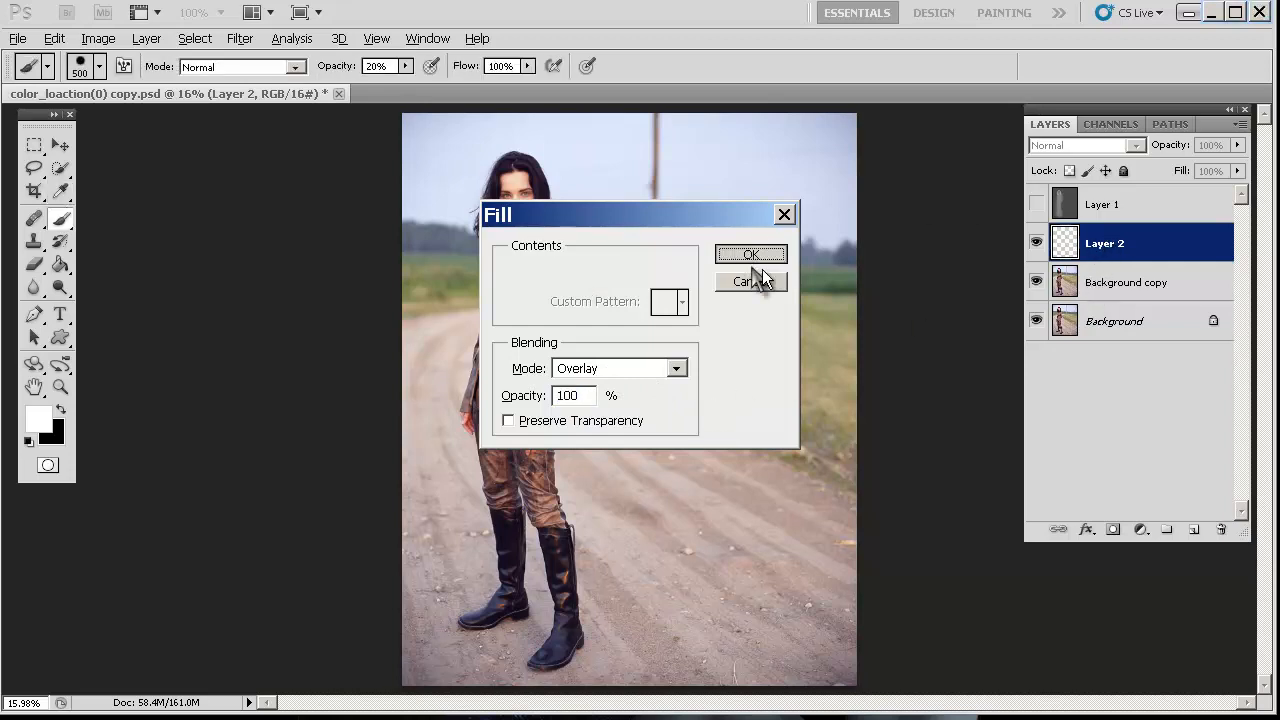
{"action": "left_click", "coordinate": [752, 254]}
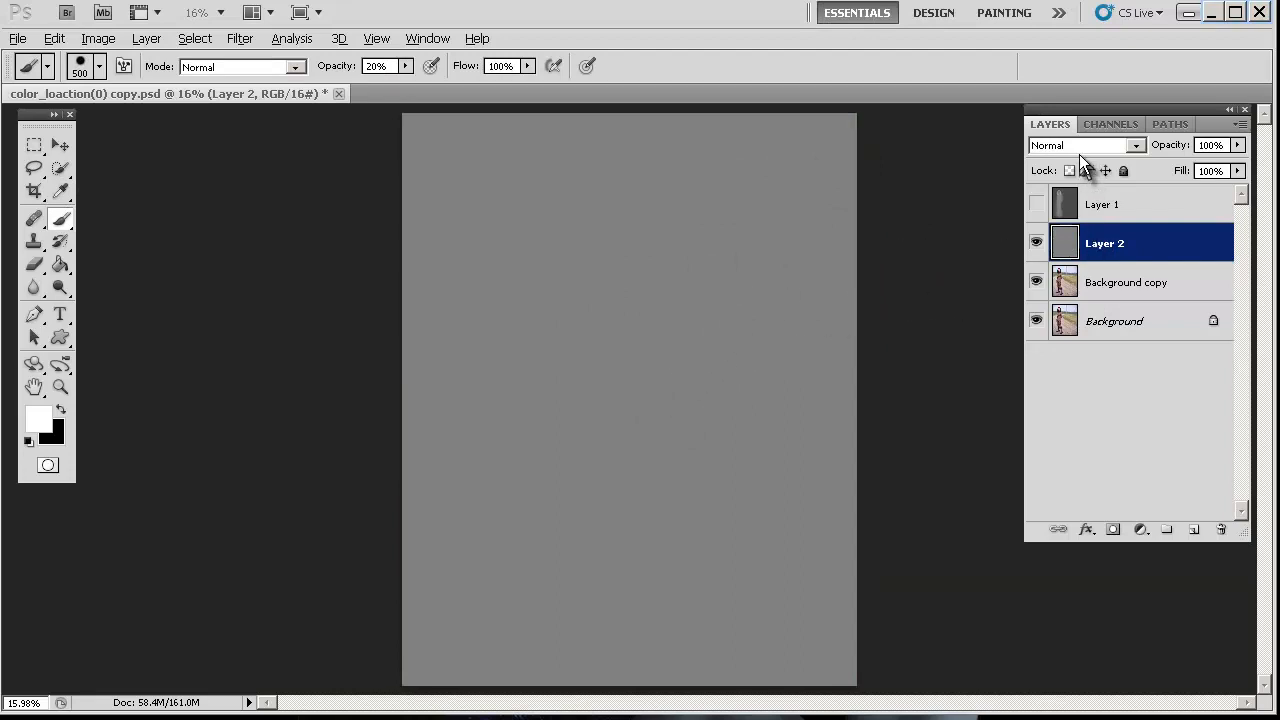
Step: Set Layer 2's blend mode to Overlay and compare it by hiding and showing the layer
{"action": "left_click", "coordinate": [1084, 144]}
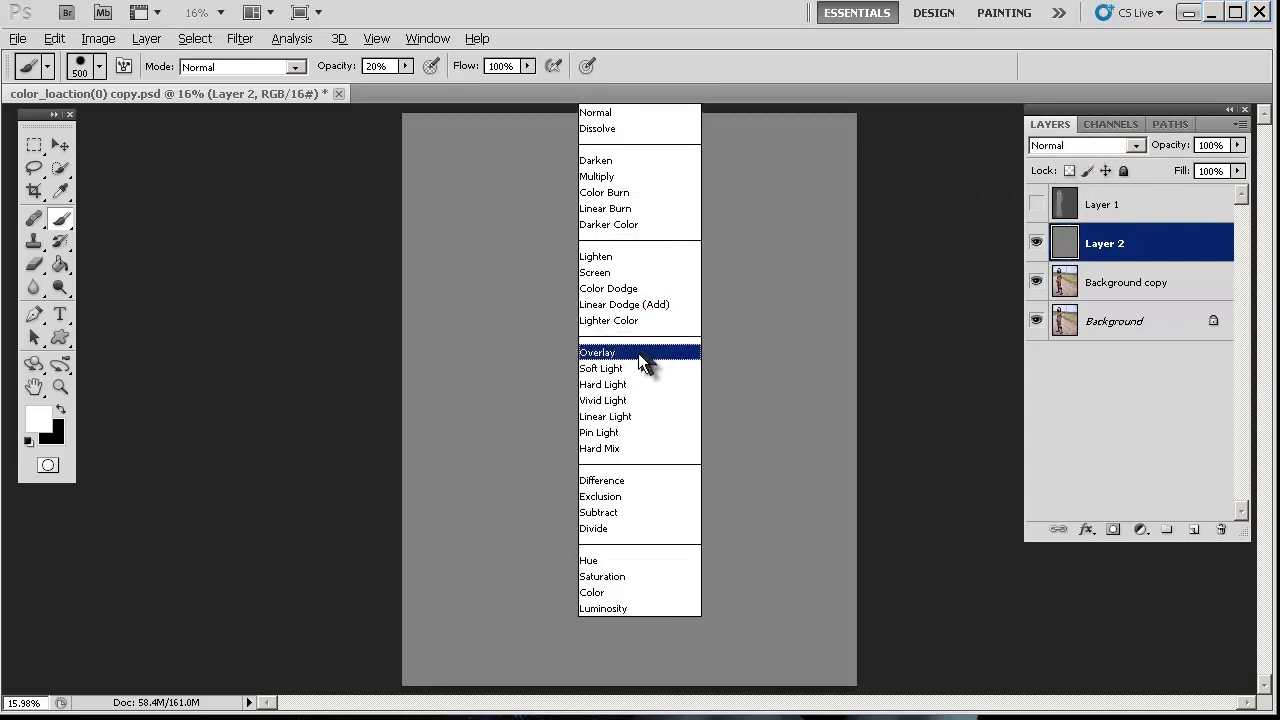
{"action": "left_click", "coordinate": [596, 352]}
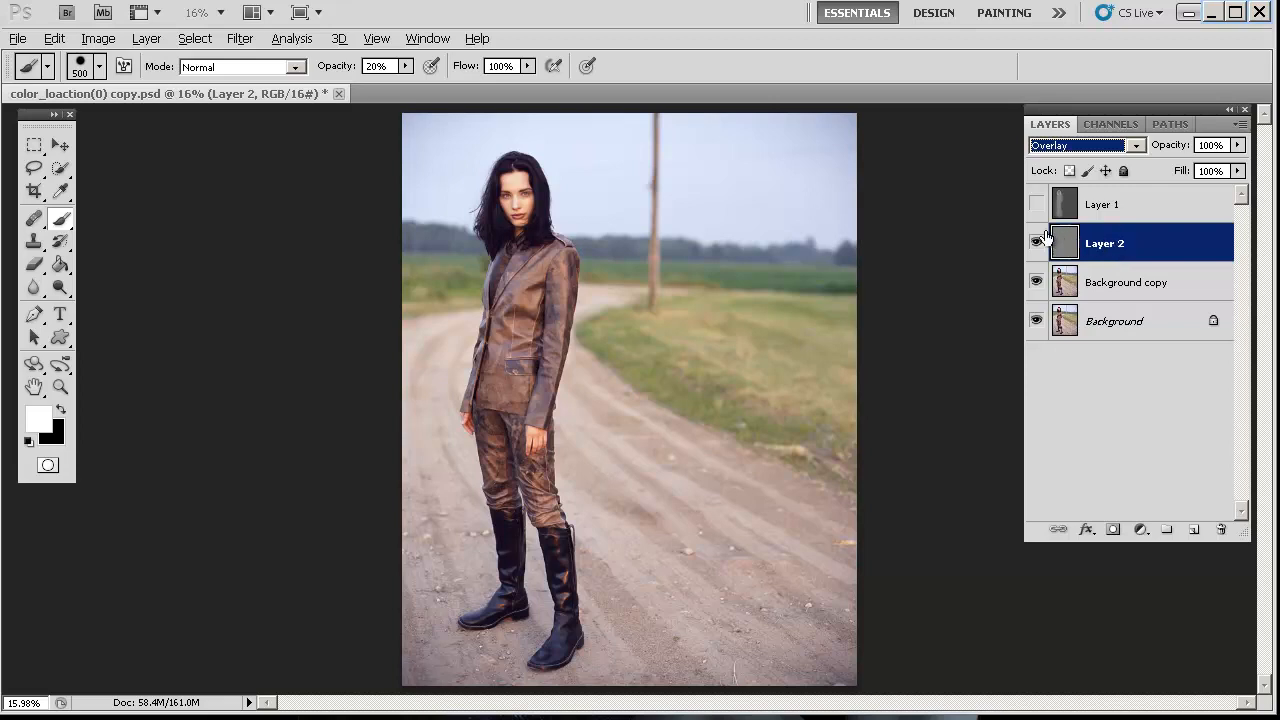
{"action": "left_click", "coordinate": [1036, 244]}
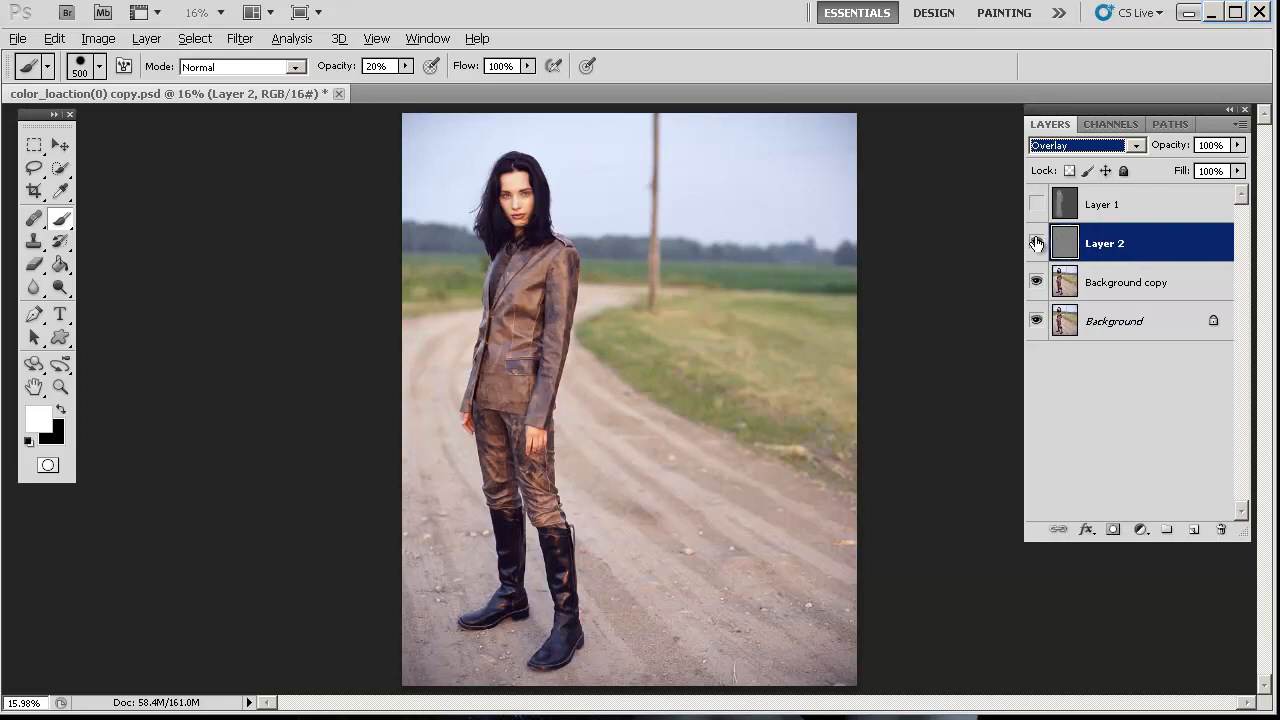
{"action": "left_click", "coordinate": [1084, 144]}
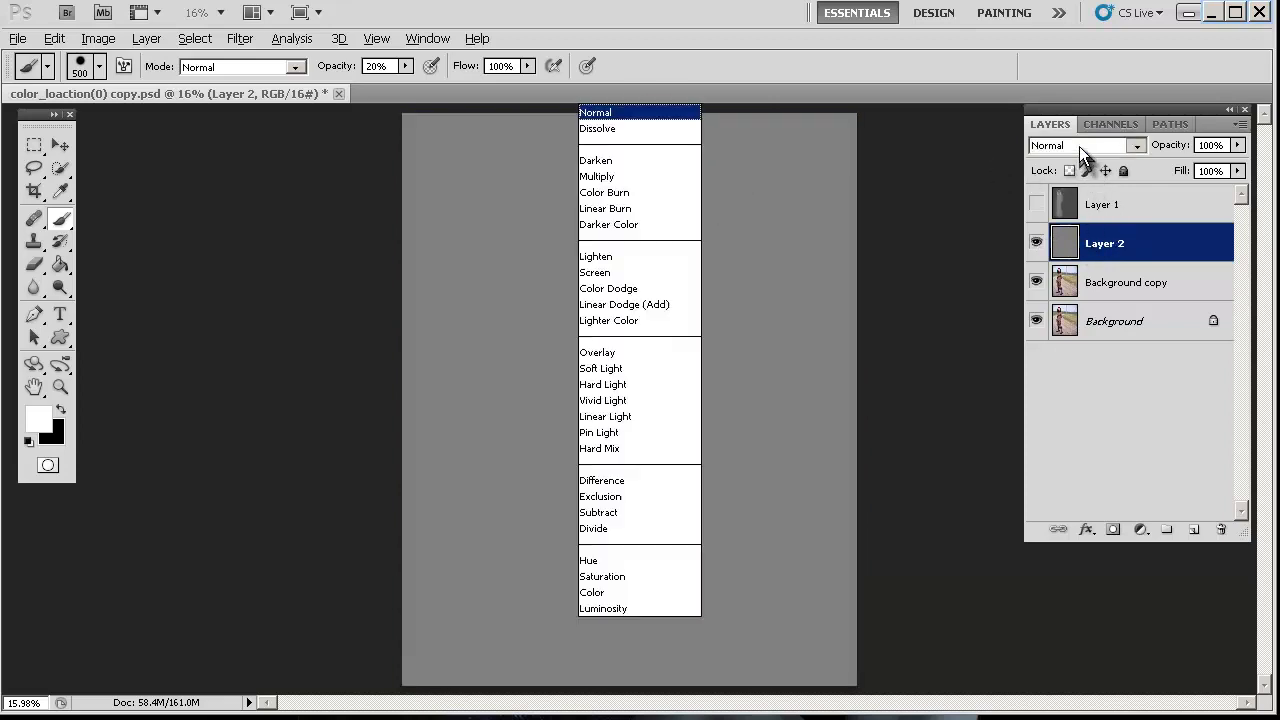
{"action": "left_click", "coordinate": [596, 352]}
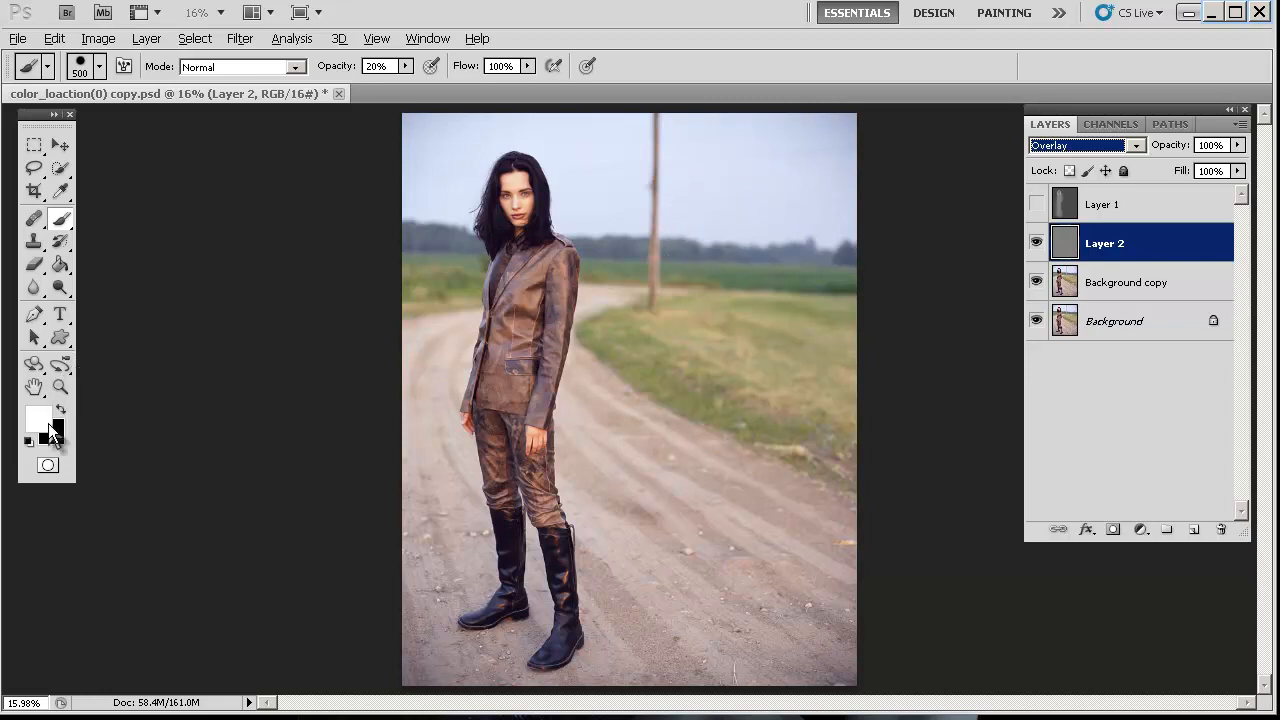
Step: Swap colours so black is the foreground painting colour
{"action": "left_click", "coordinate": [58, 410]}
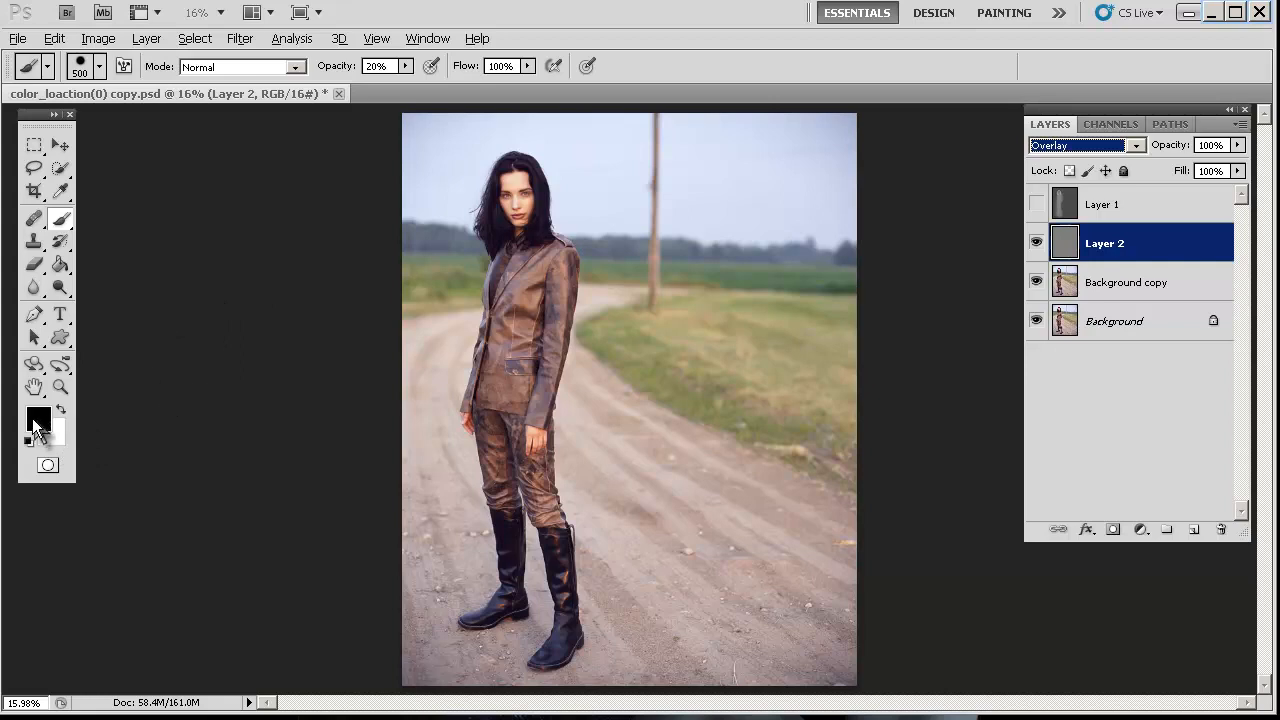
{"action": "mouse_move", "coordinate": [90, 414]}
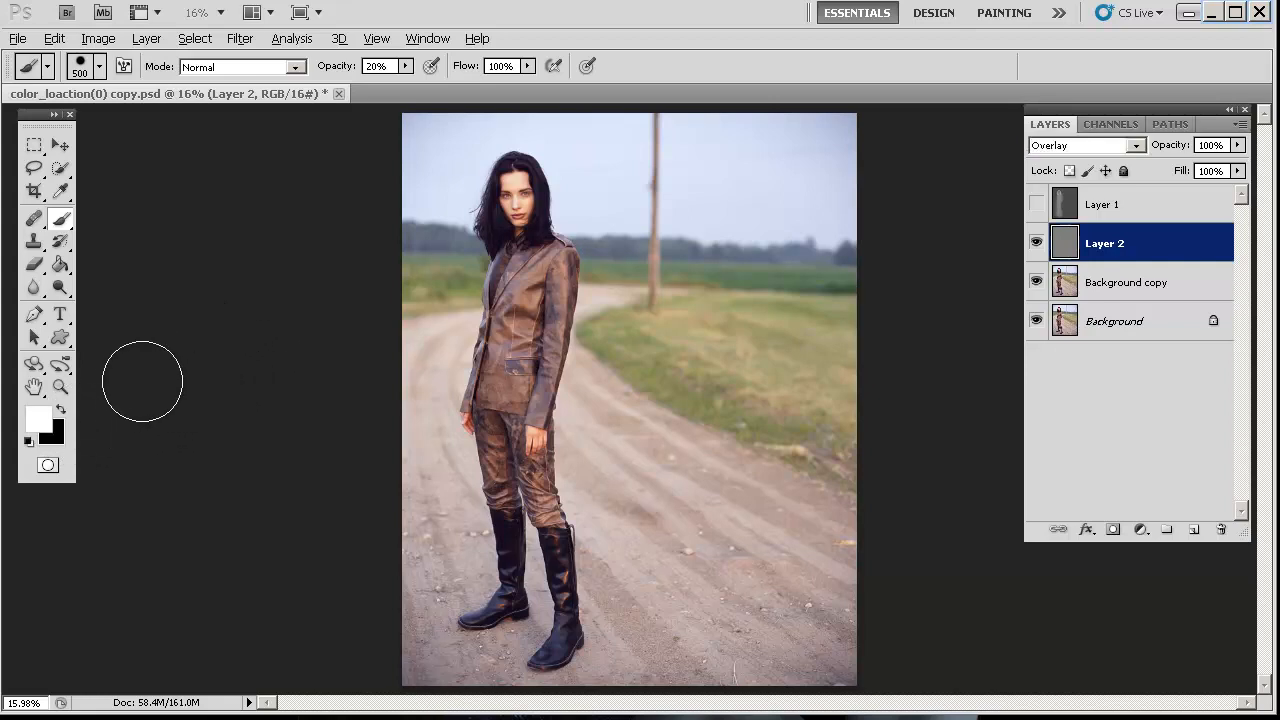
{"action": "mouse_move", "coordinate": [292, 288]}
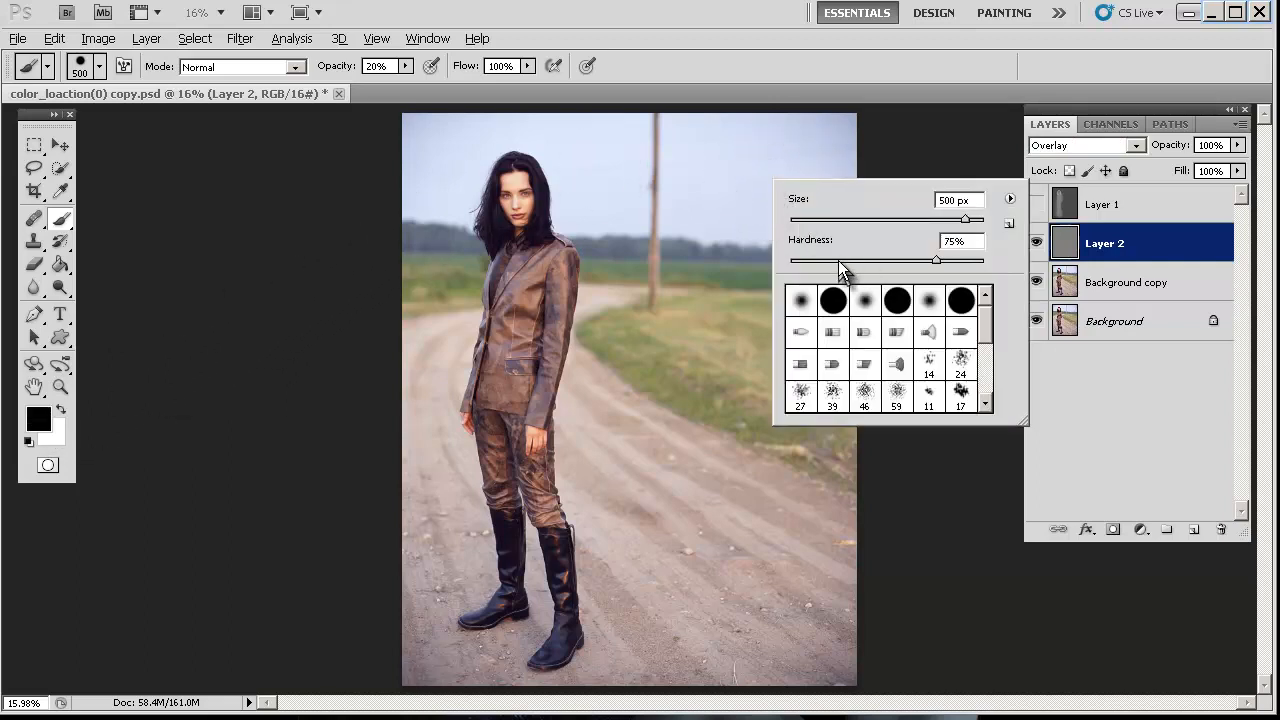
{"action": "mouse_move", "coordinate": [920, 278]}
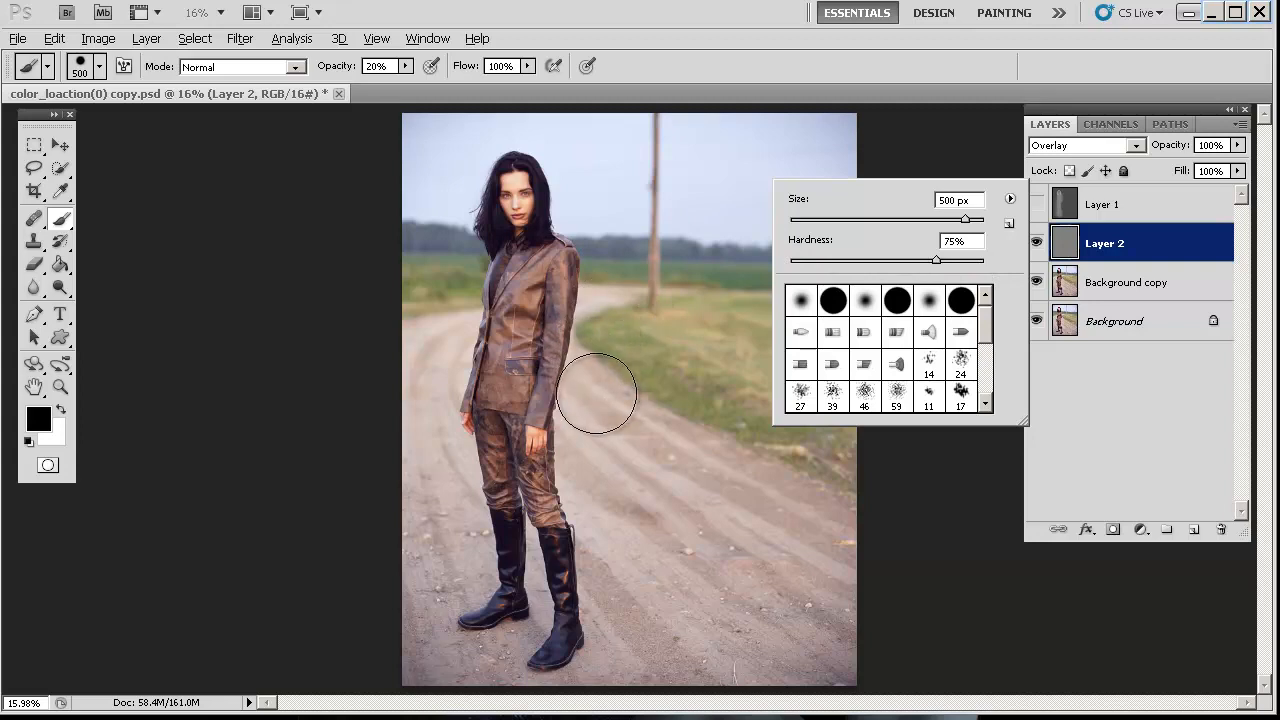
{"action": "mouse_move", "coordinate": [590, 450]}
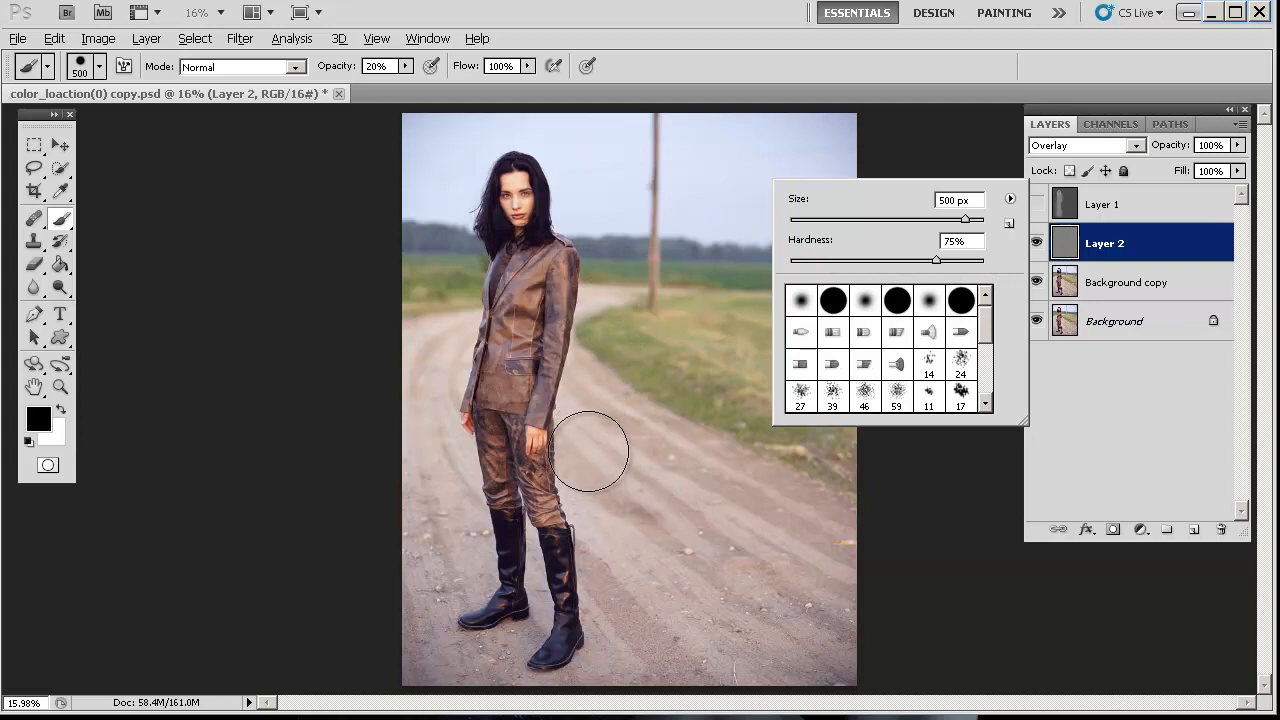
{"action": "mouse_move", "coordinate": [602, 480]}
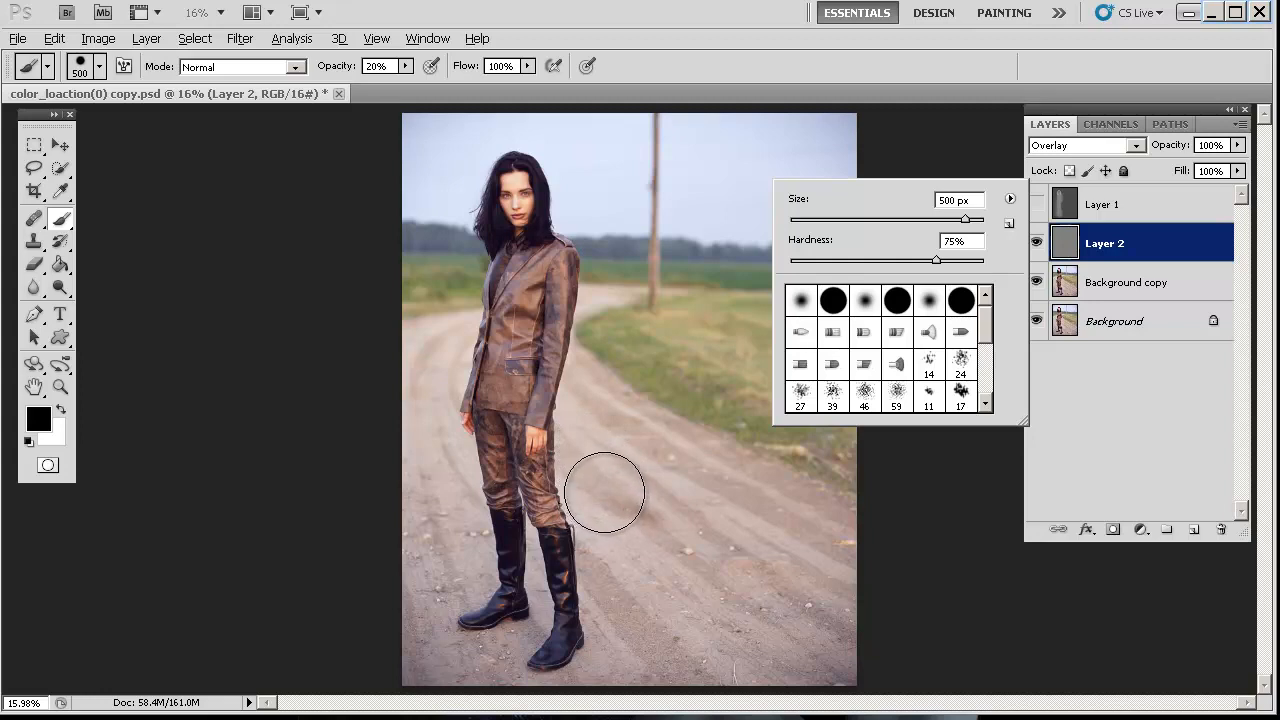
{"action": "mouse_move", "coordinate": [608, 478]}
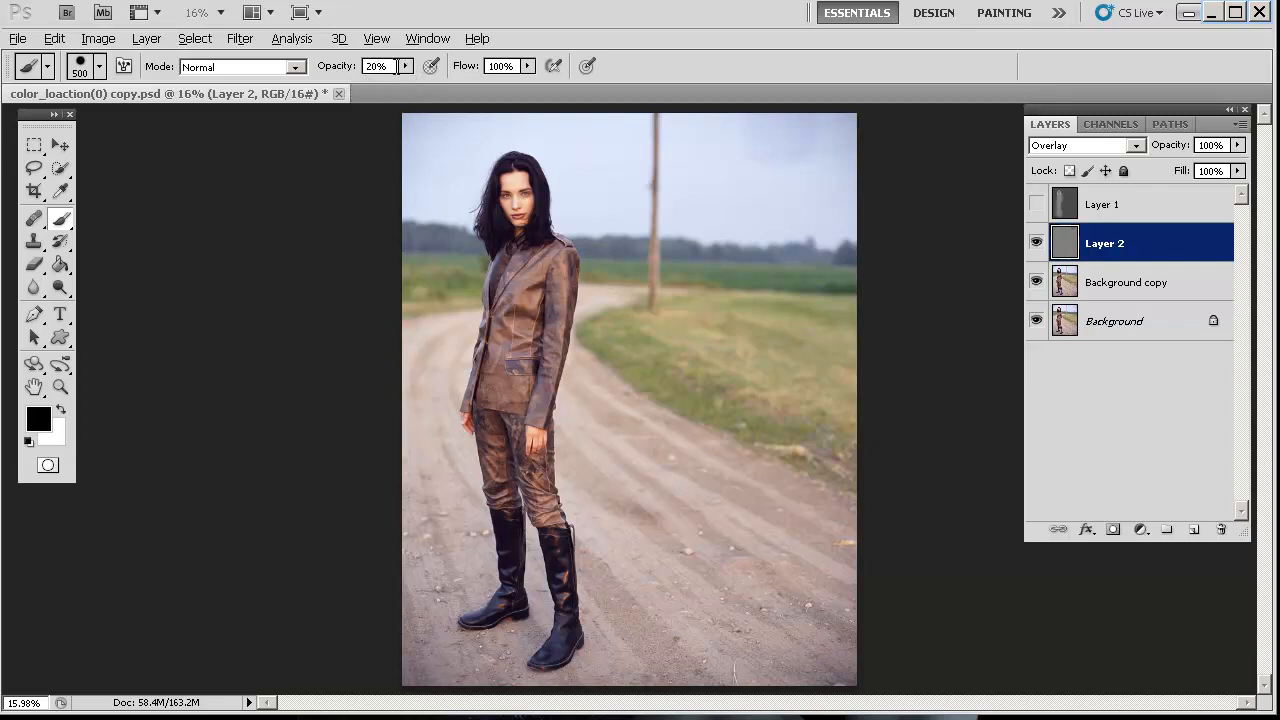
{"action": "mouse_move", "coordinate": [704, 82]}
{"action": "type", "text": "1"}
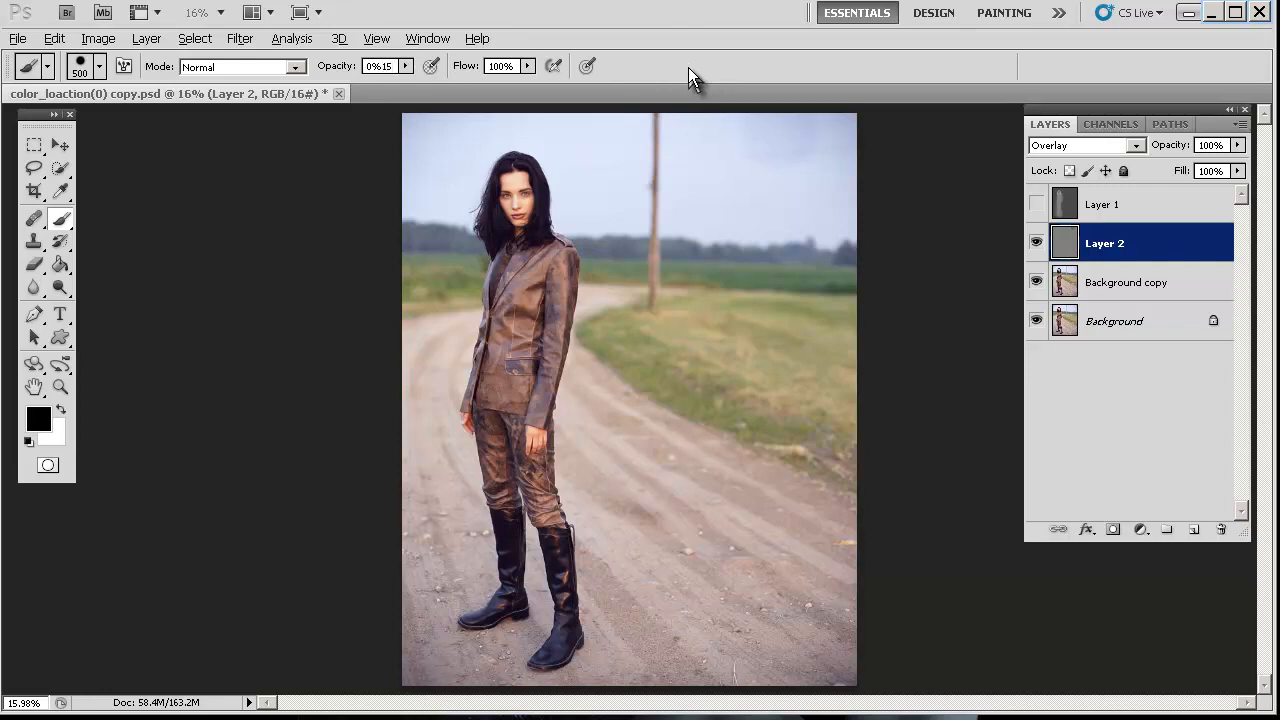
Step: Set the brush opacity to 15% for gentle burning
{"action": "type", "text": "51515"}
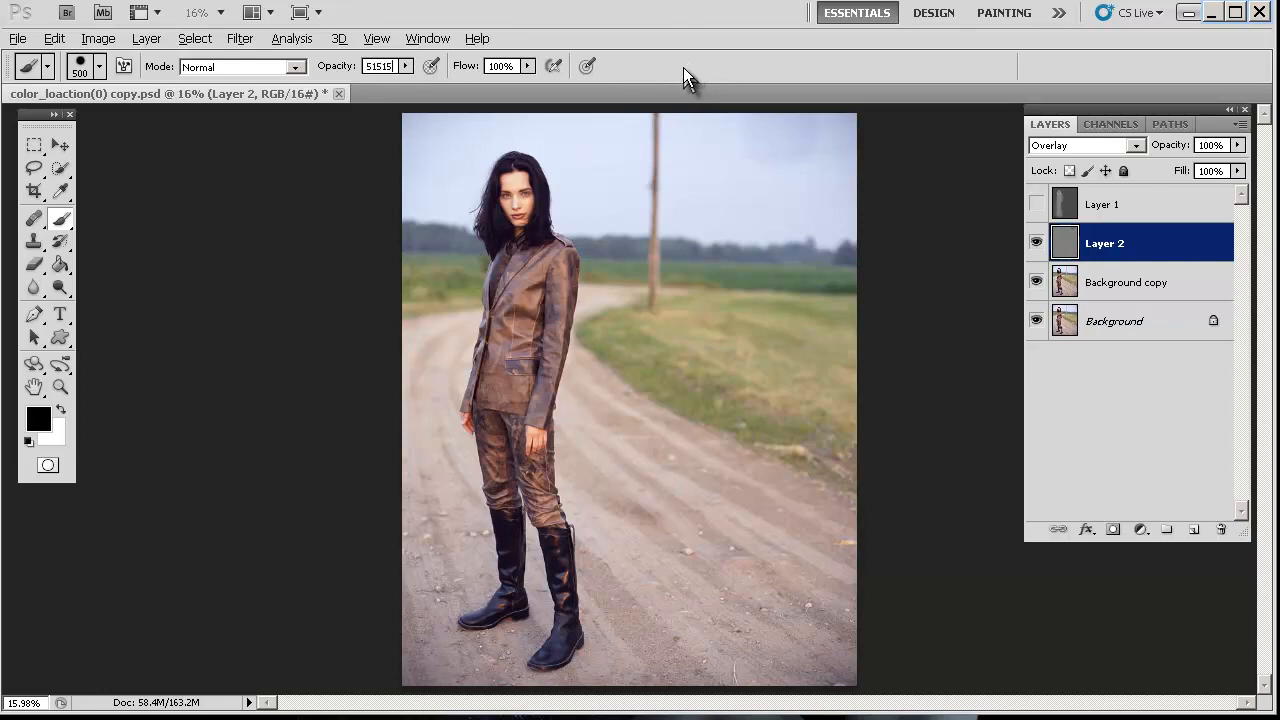
{"action": "left_click", "coordinate": [380, 66]}
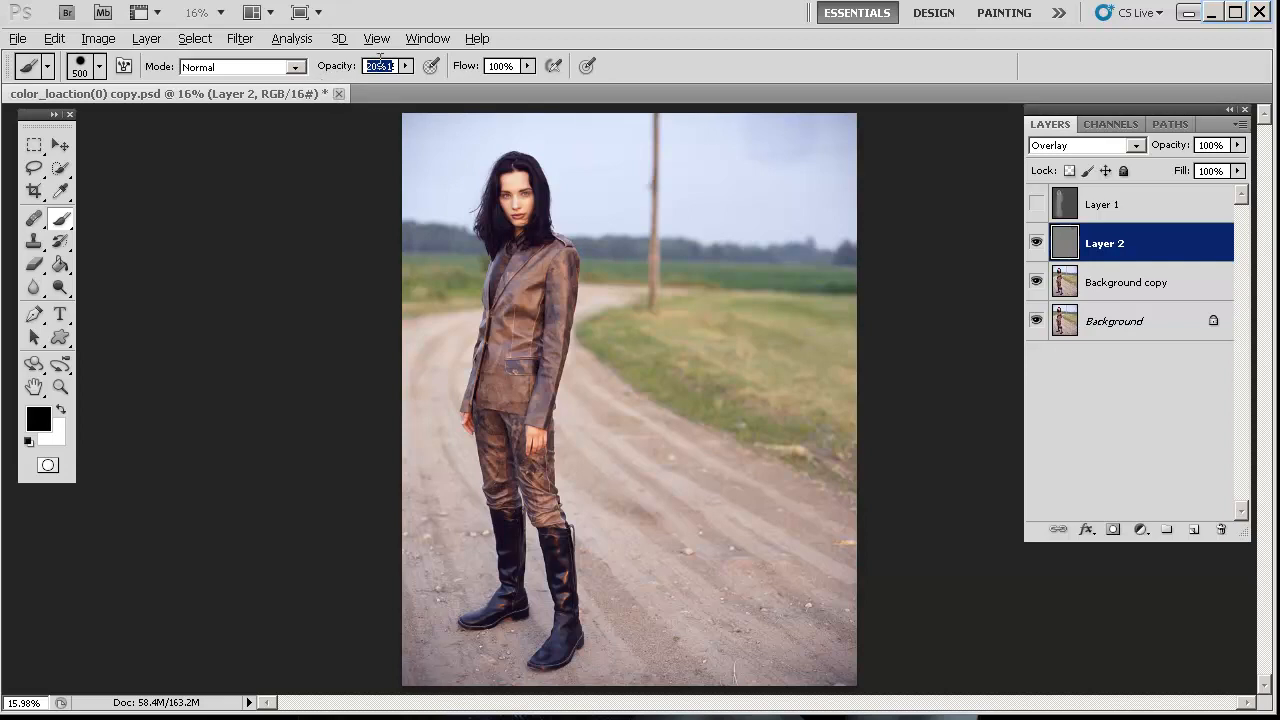
{"action": "type", "text": "1"}
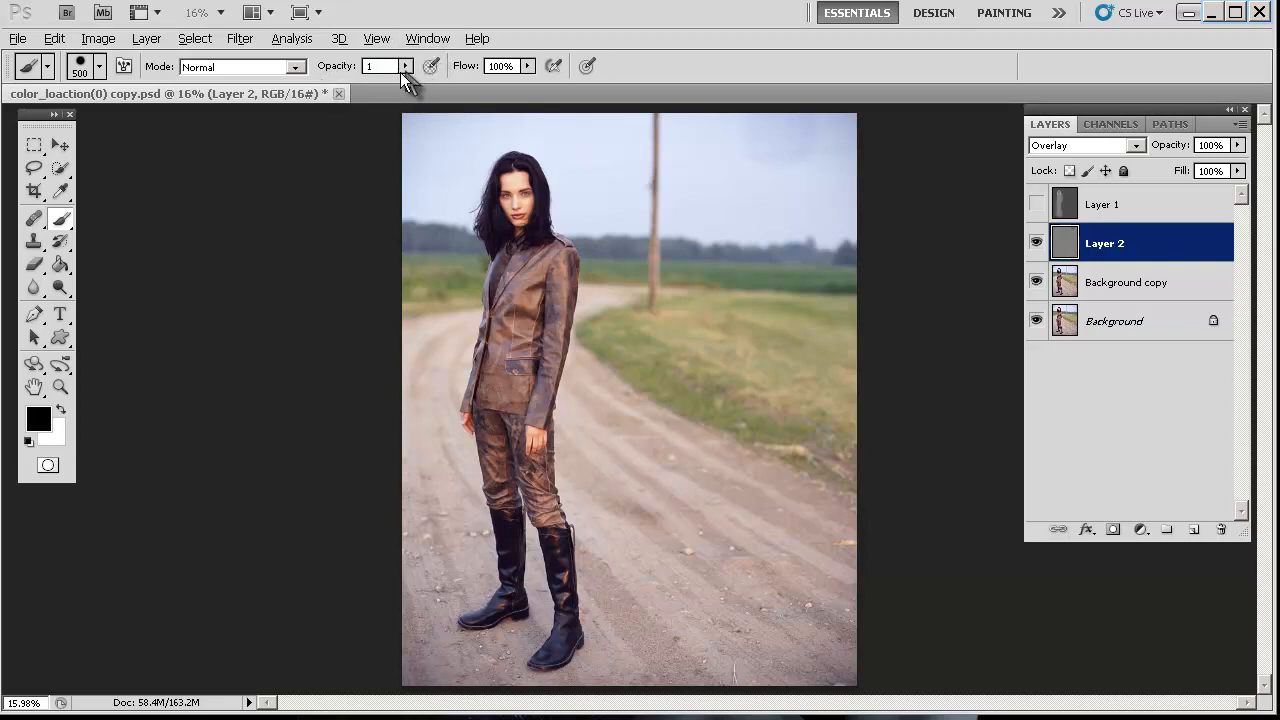
{"action": "type", "text": "15%"}
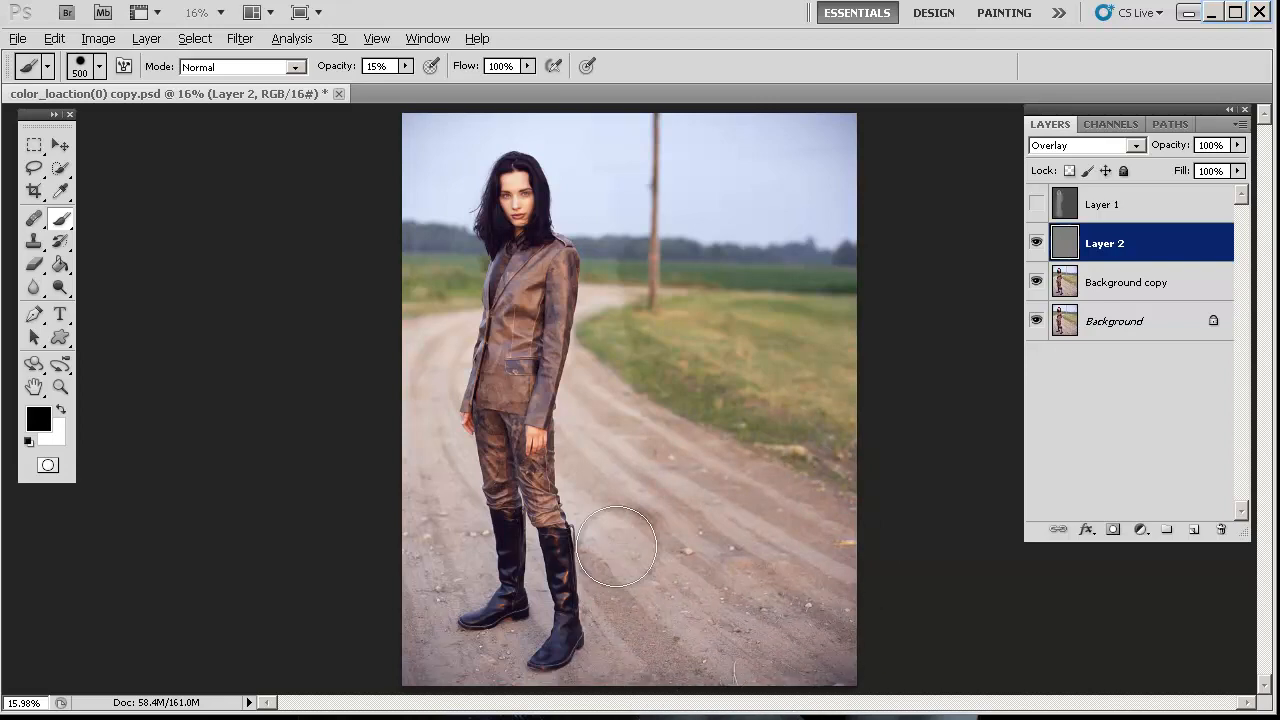
{"action": "mouse_move", "coordinate": [596, 482]}
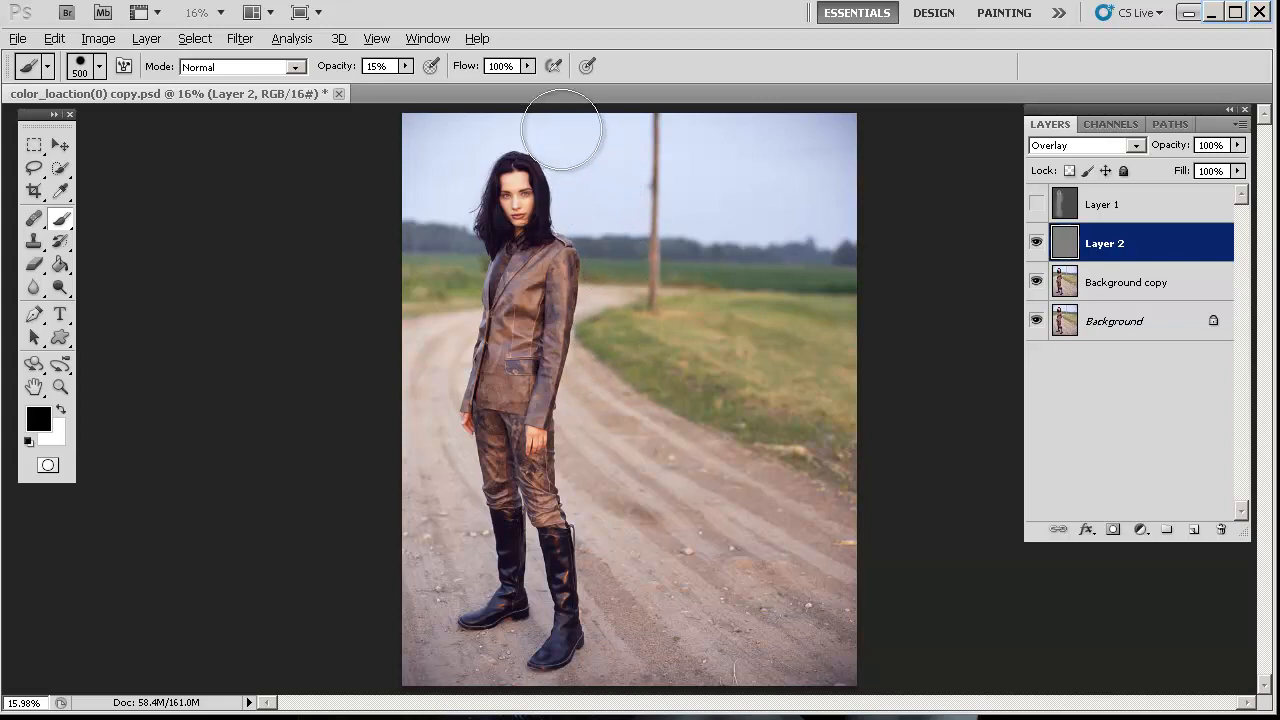
Step: Burn the sky along the top, around the pole, the upper-left corner and the image edges
{"action": "left_click_drag", "start_coordinate": [560, 130], "coordinate": [422, 236]}
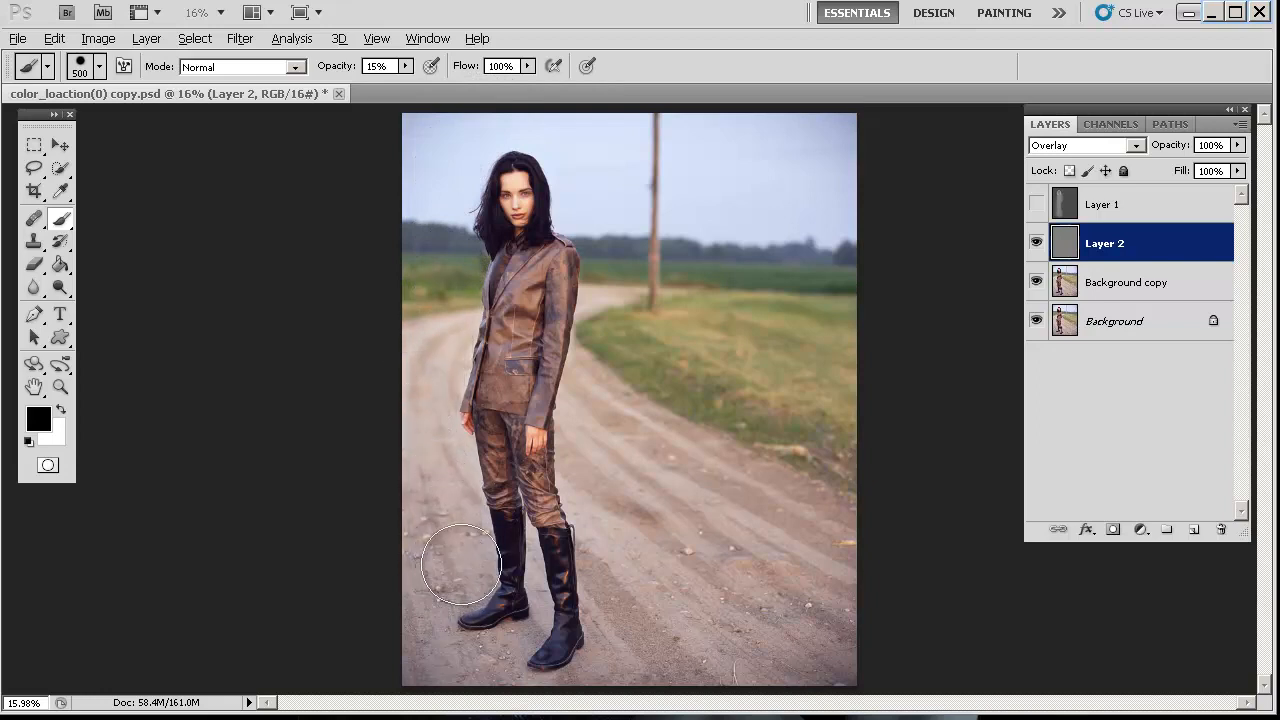
{"action": "mouse_move", "coordinate": [530, 700]}
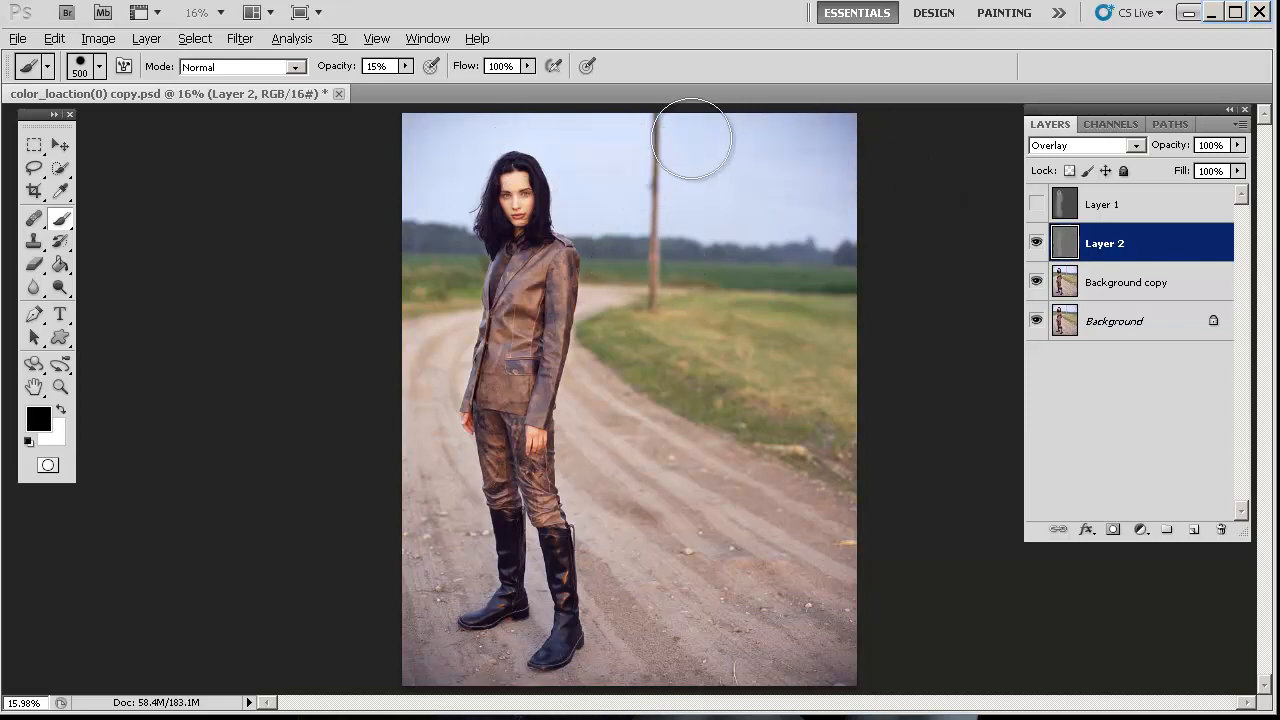
{"action": "left_click_drag", "start_coordinate": [690, 136], "coordinate": [816, 408]}
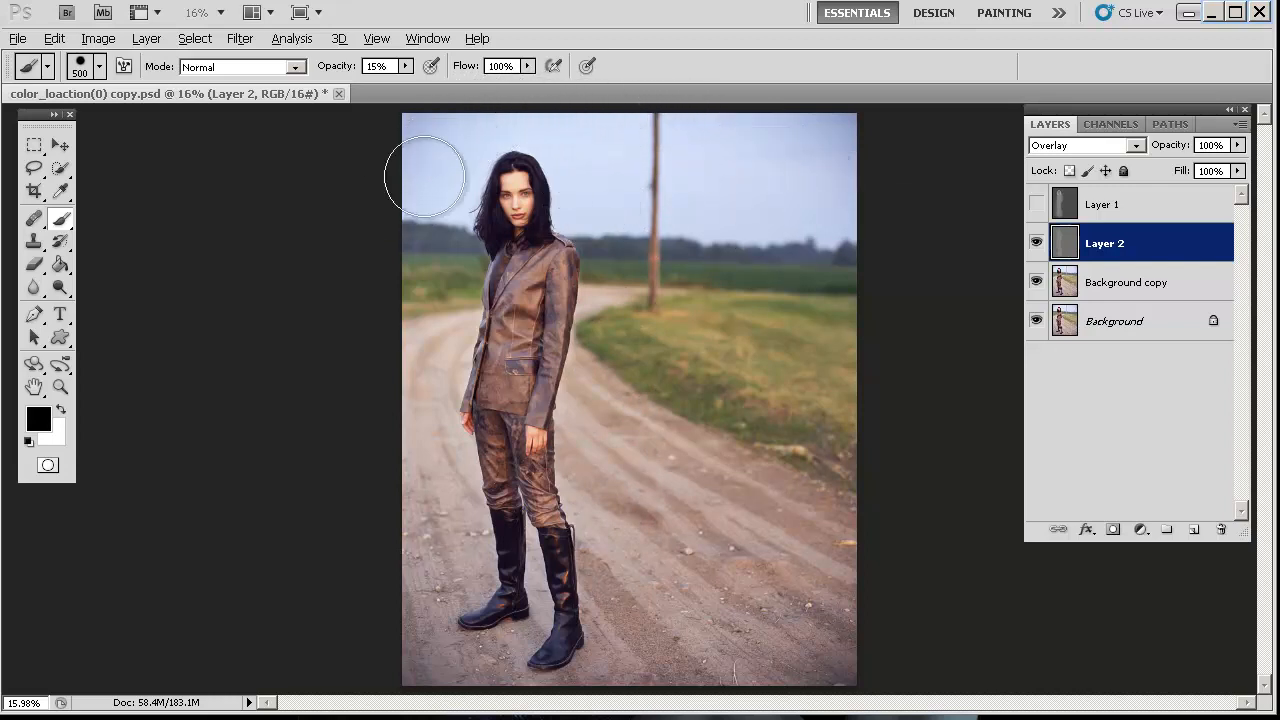
{"action": "left_click_drag", "start_coordinate": [424, 176], "coordinate": [430, 360]}
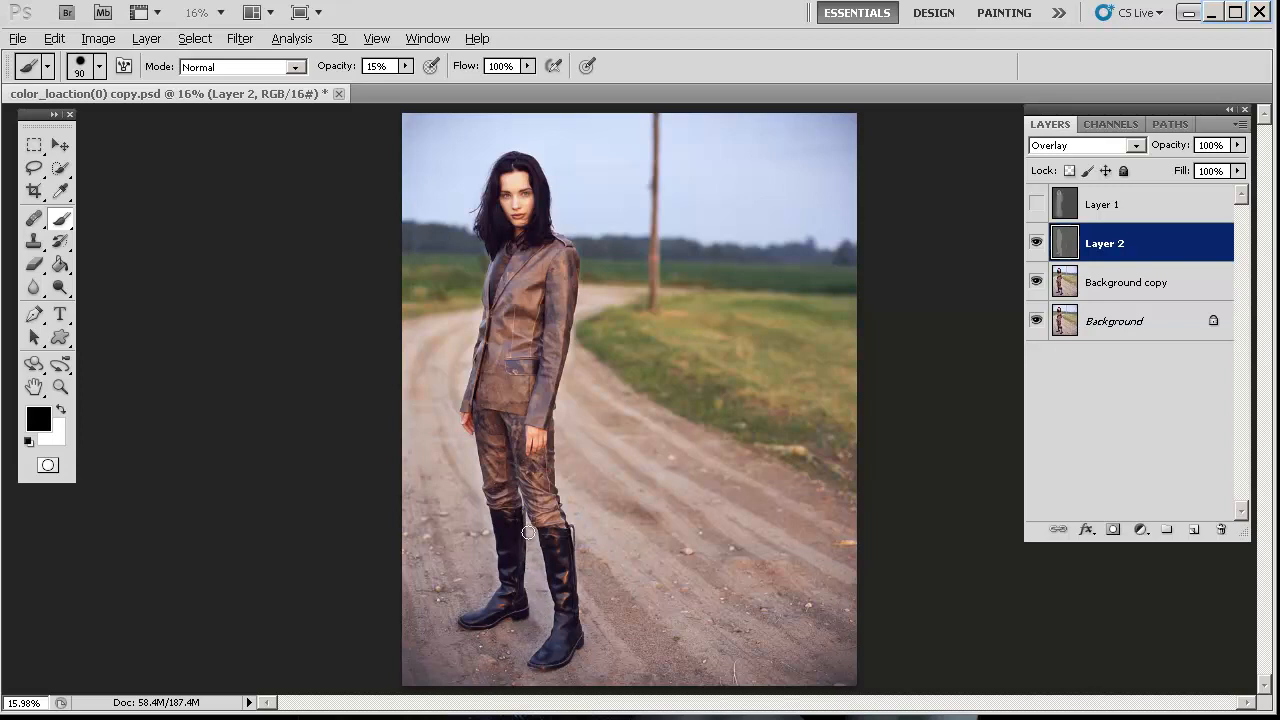
{"action": "left_click_drag", "start_coordinate": [528, 530], "coordinate": [548, 620]}
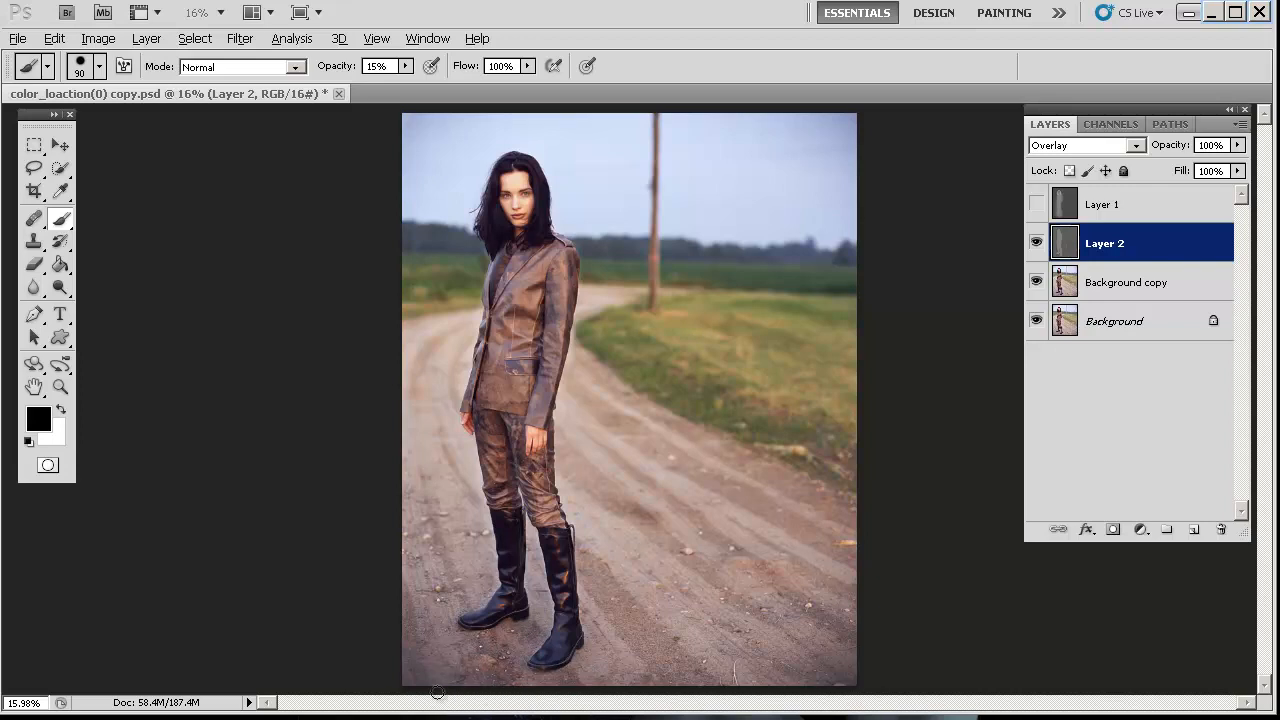
{"action": "mouse_move", "coordinate": [460, 604]}
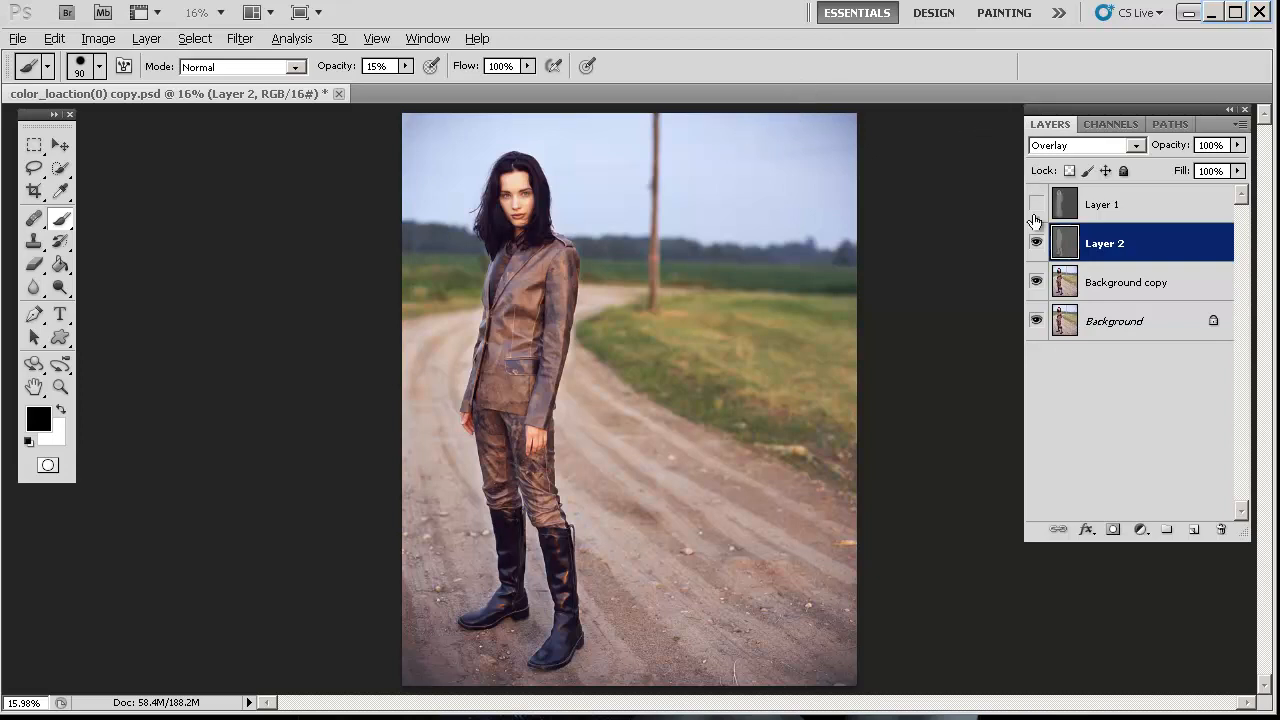
{"action": "left_click", "coordinate": [1036, 242]}
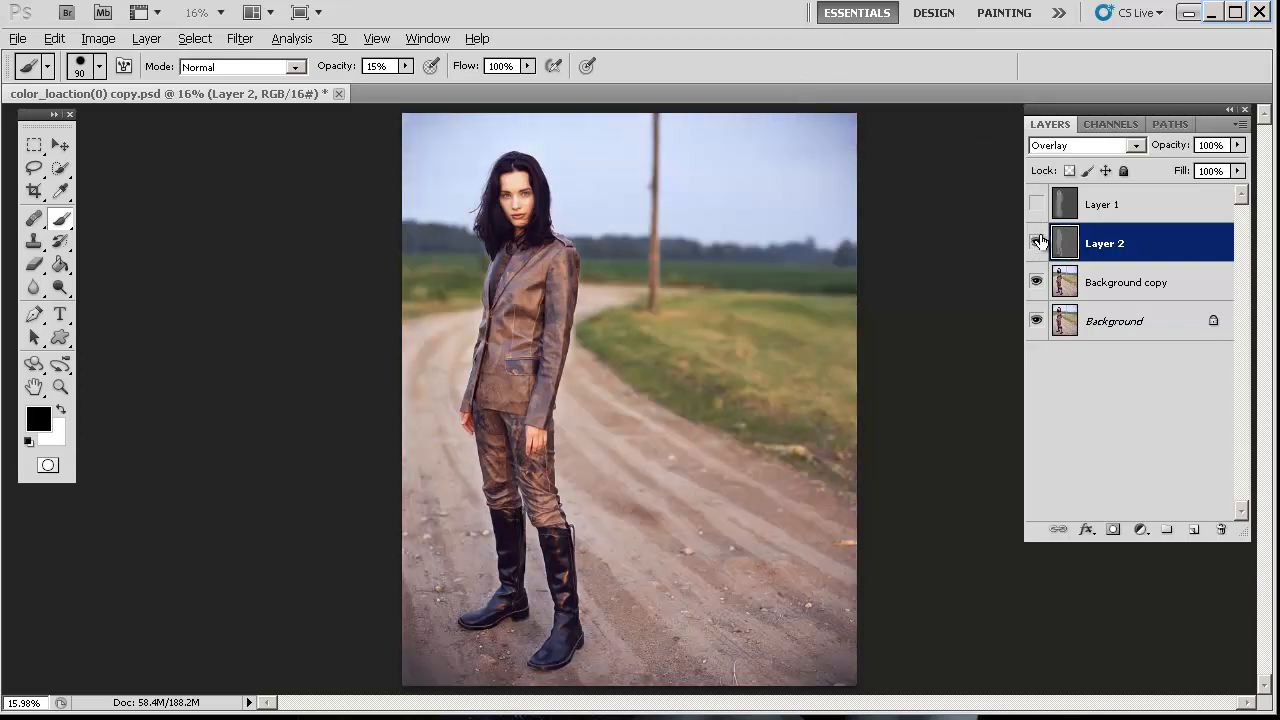
{"action": "left_click", "coordinate": [1036, 244]}
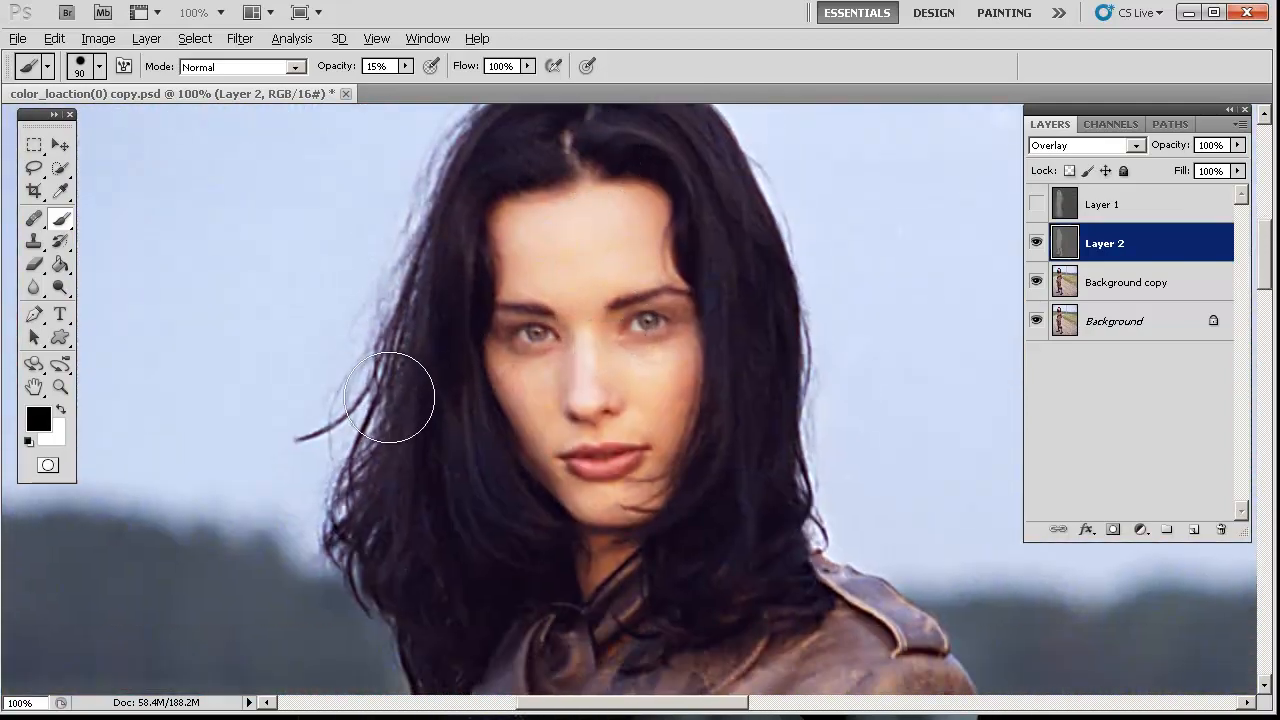
{"action": "mouse_move", "coordinate": [338, 414]}
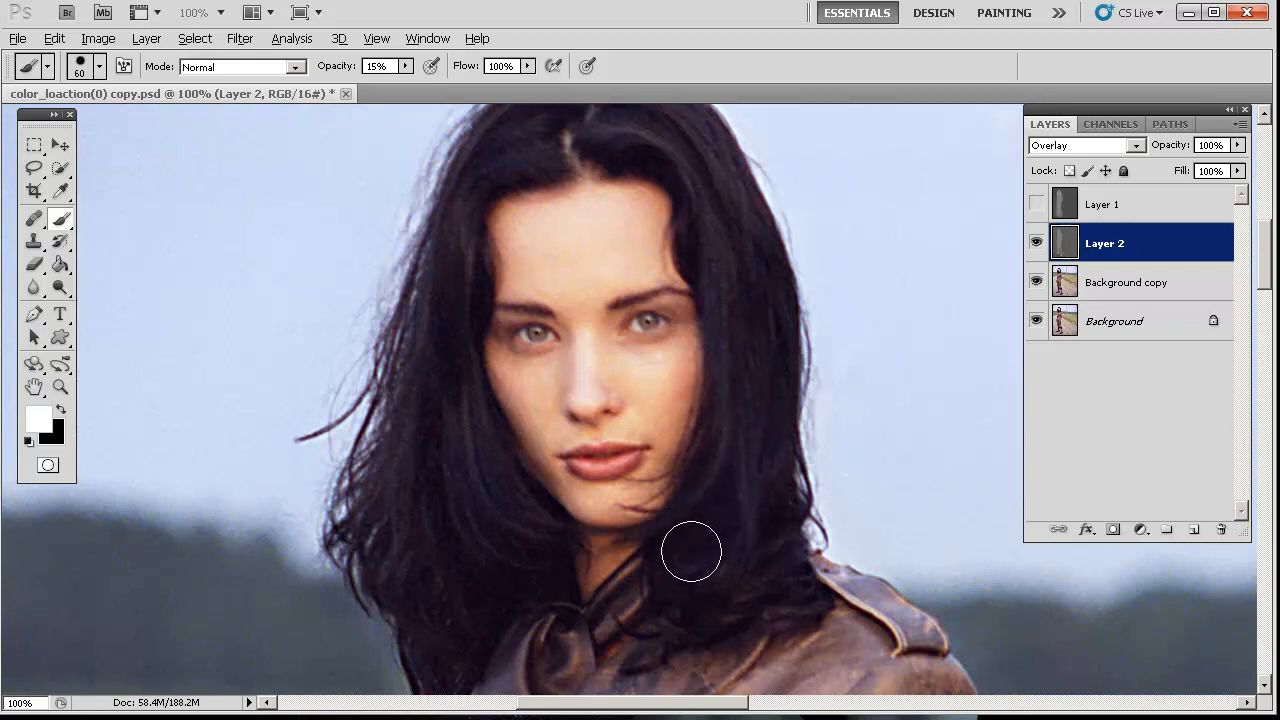
Step: Dodge the hair near the shoulder, neck and top of the head with white, then compare
{"action": "left_click_drag", "start_coordinate": [692, 552], "coordinate": [722, 576]}
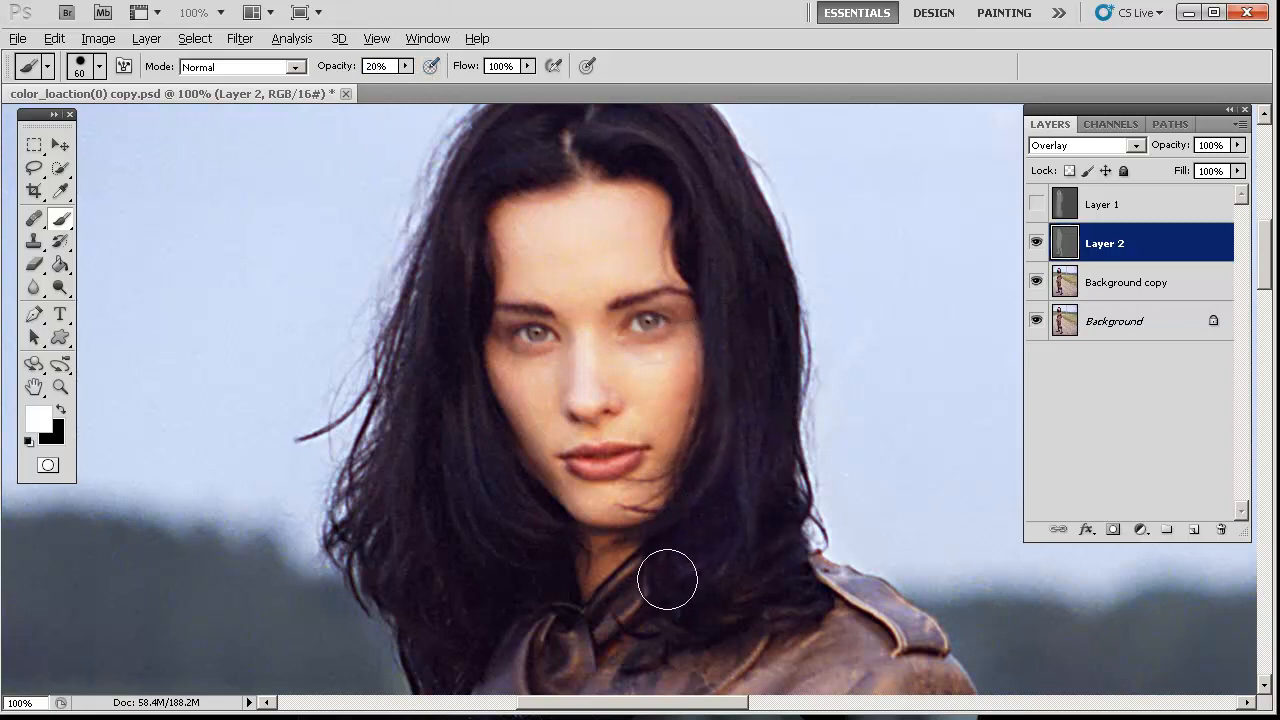
{"action": "left_click_drag", "start_coordinate": [668, 580], "coordinate": [452, 562]}
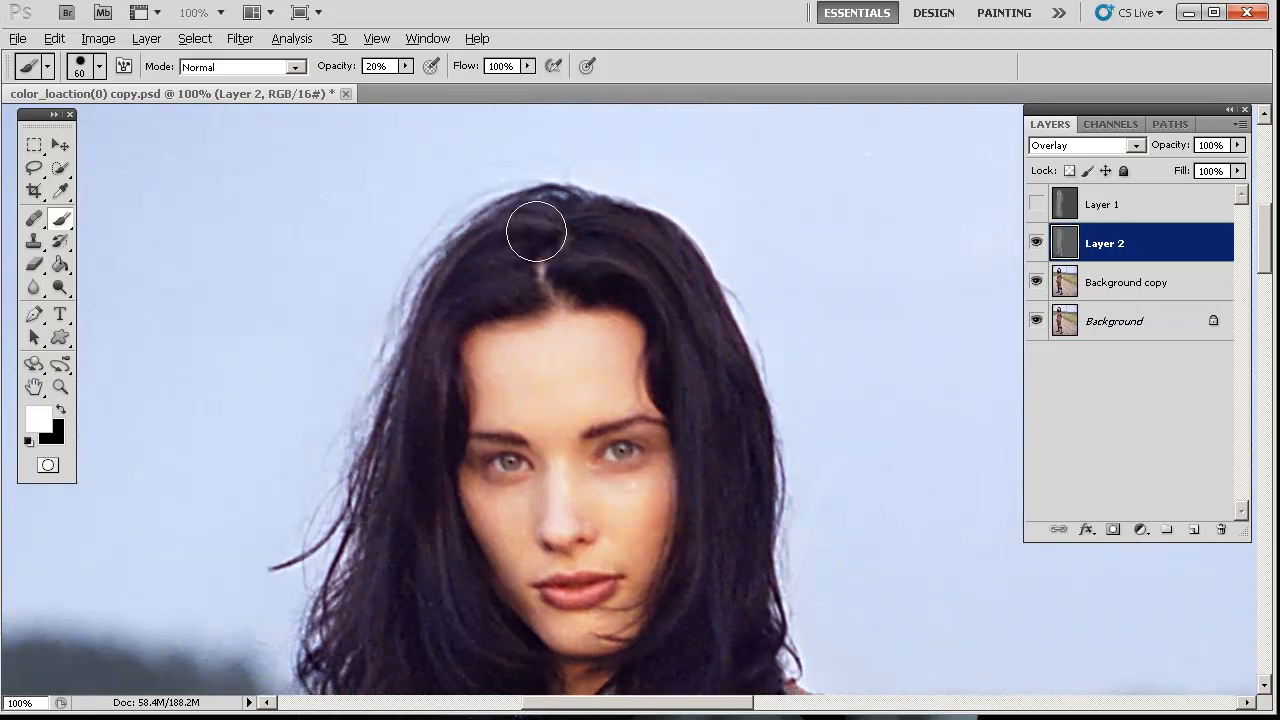
{"action": "left_click_drag", "start_coordinate": [536, 232], "coordinate": [718, 448]}
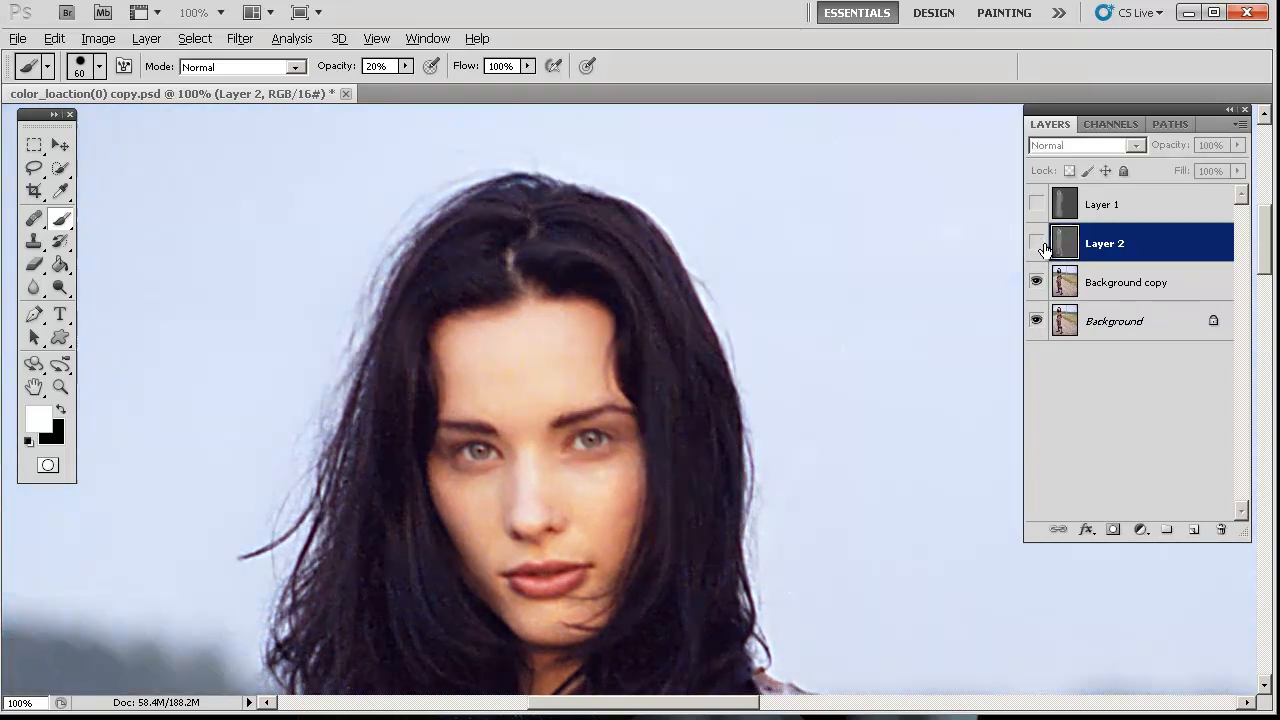
{"action": "left_click", "coordinate": [1036, 244]}
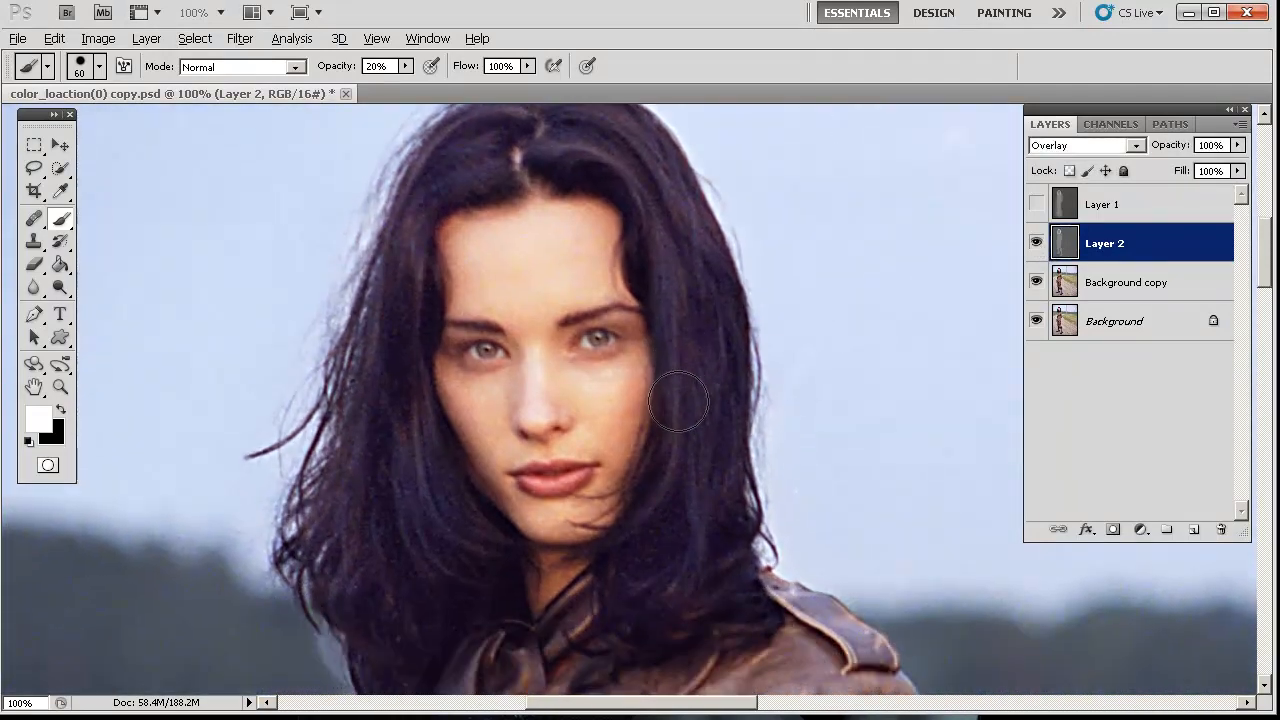
Step: Lower brush opacity to 10% and lighten the lips with white
{"action": "left_click", "coordinate": [376, 64]}
{"action": "type", "text": "10"}
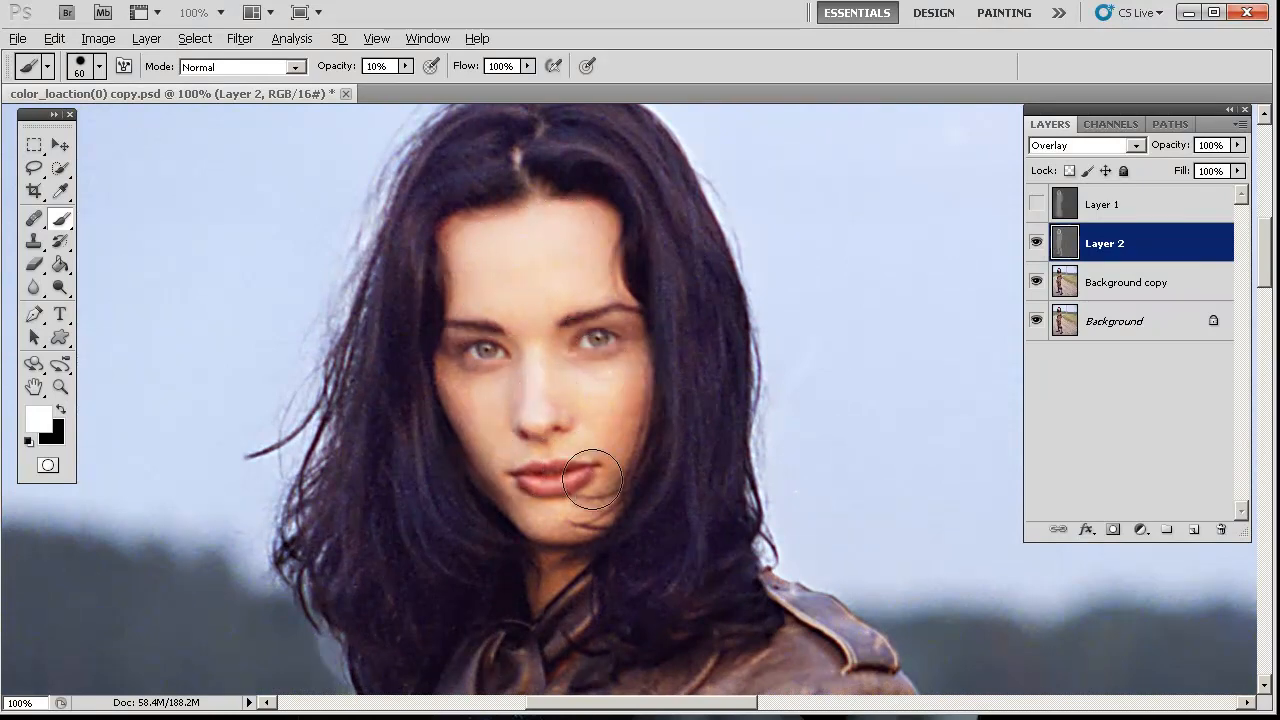
{"action": "left_click_drag", "start_coordinate": [590, 482], "coordinate": [584, 368]}
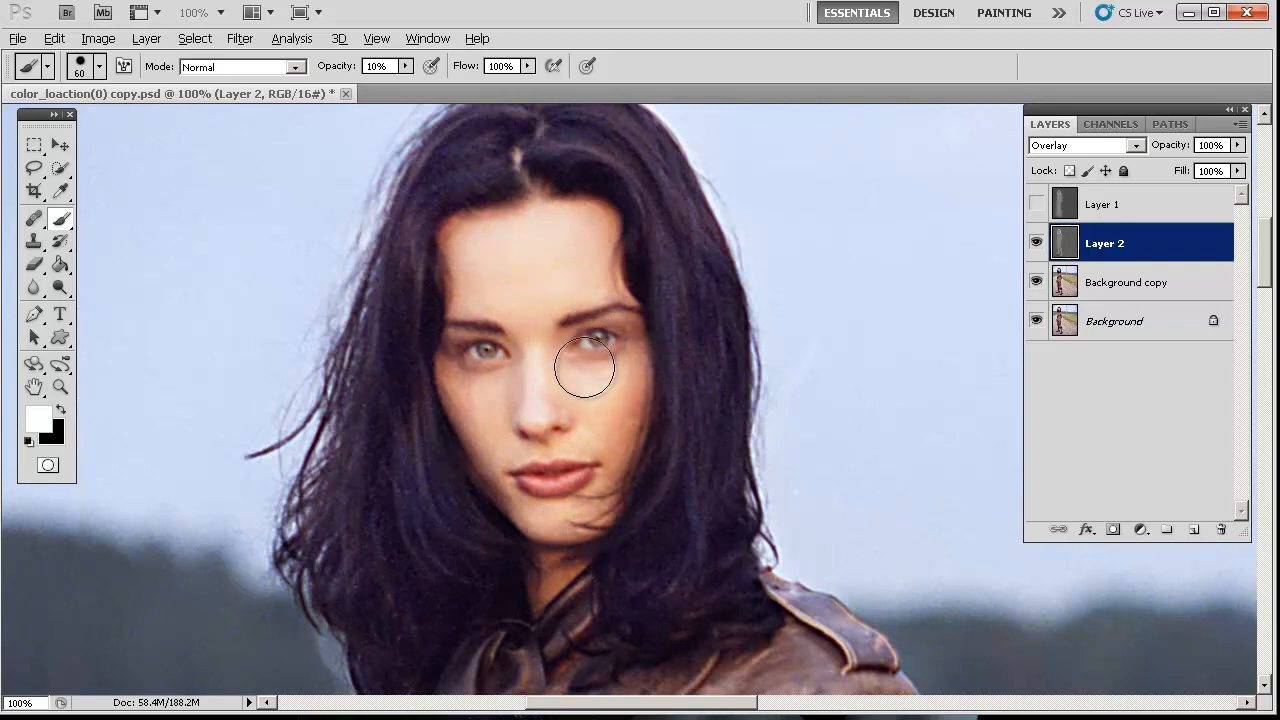
{"action": "mouse_move", "coordinate": [640, 300]}
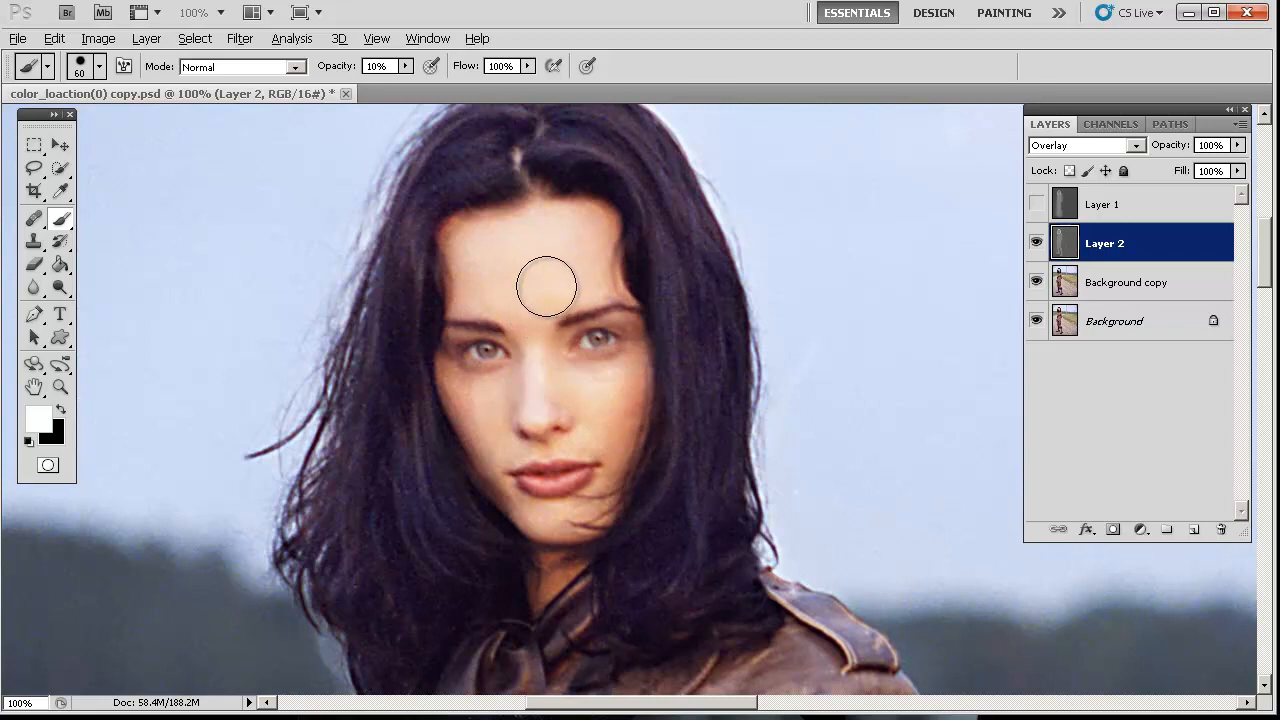
{"action": "mouse_move", "coordinate": [520, 272]}
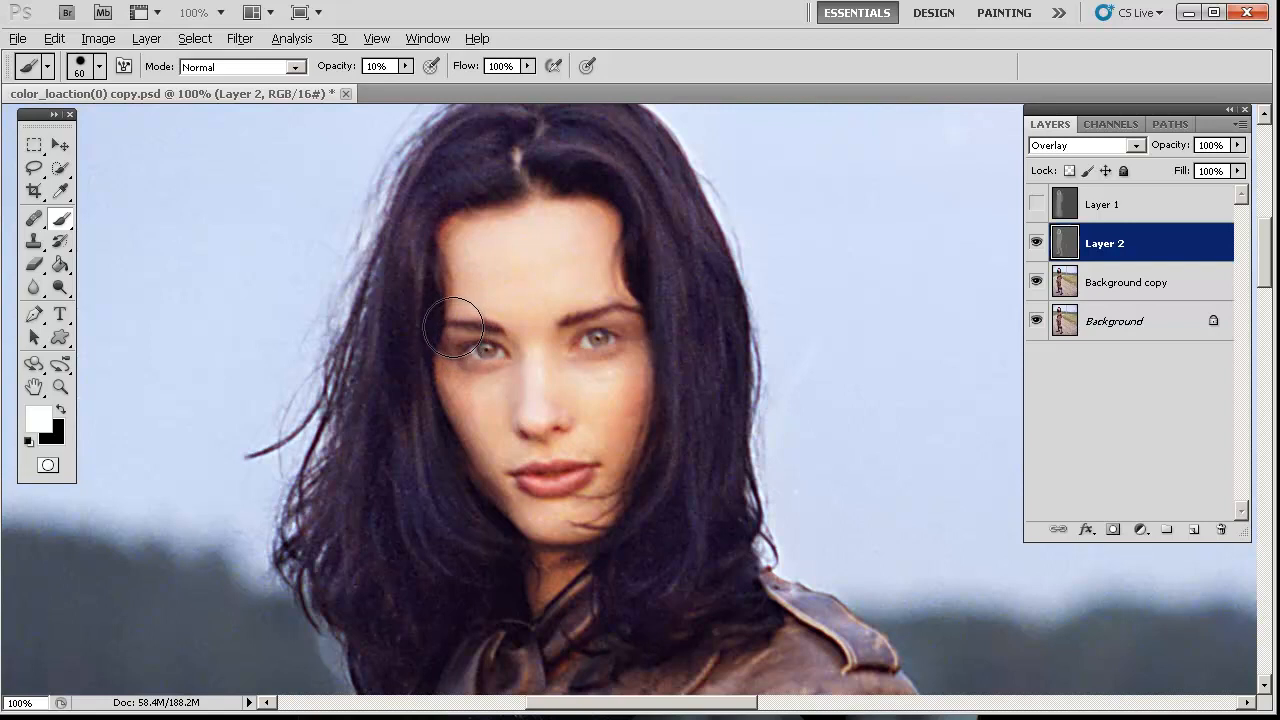
{"action": "mouse_move", "coordinate": [608, 318]}
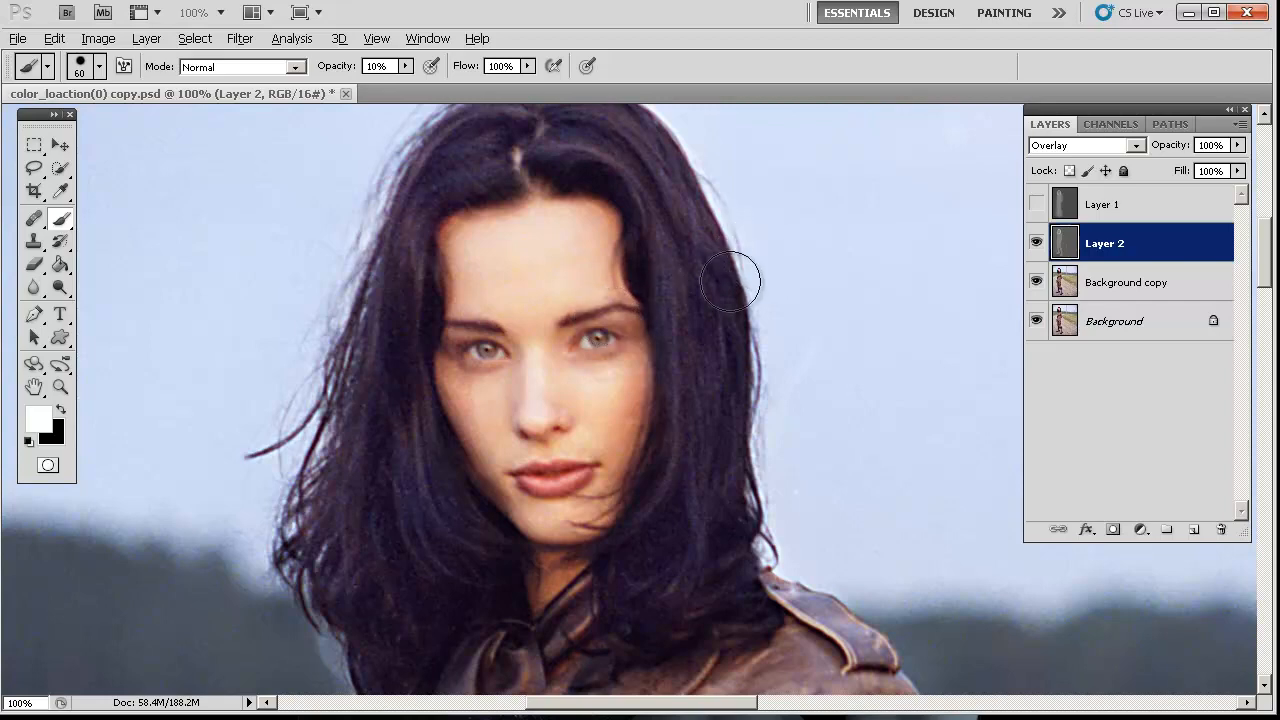
{"action": "mouse_move", "coordinate": [736, 288]}
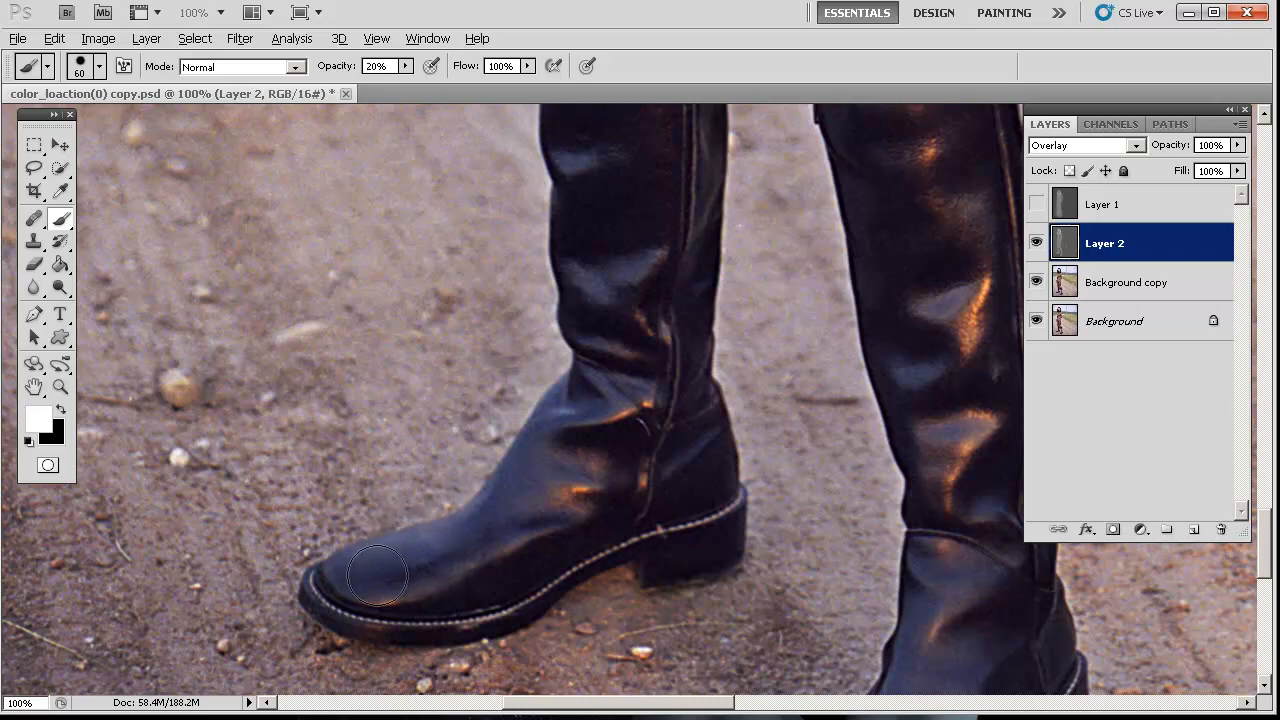
Step: Brighten highlights on the left boot's toe and ankle and on the right boot
{"action": "left_click_drag", "start_coordinate": [378, 576], "coordinate": [562, 536]}
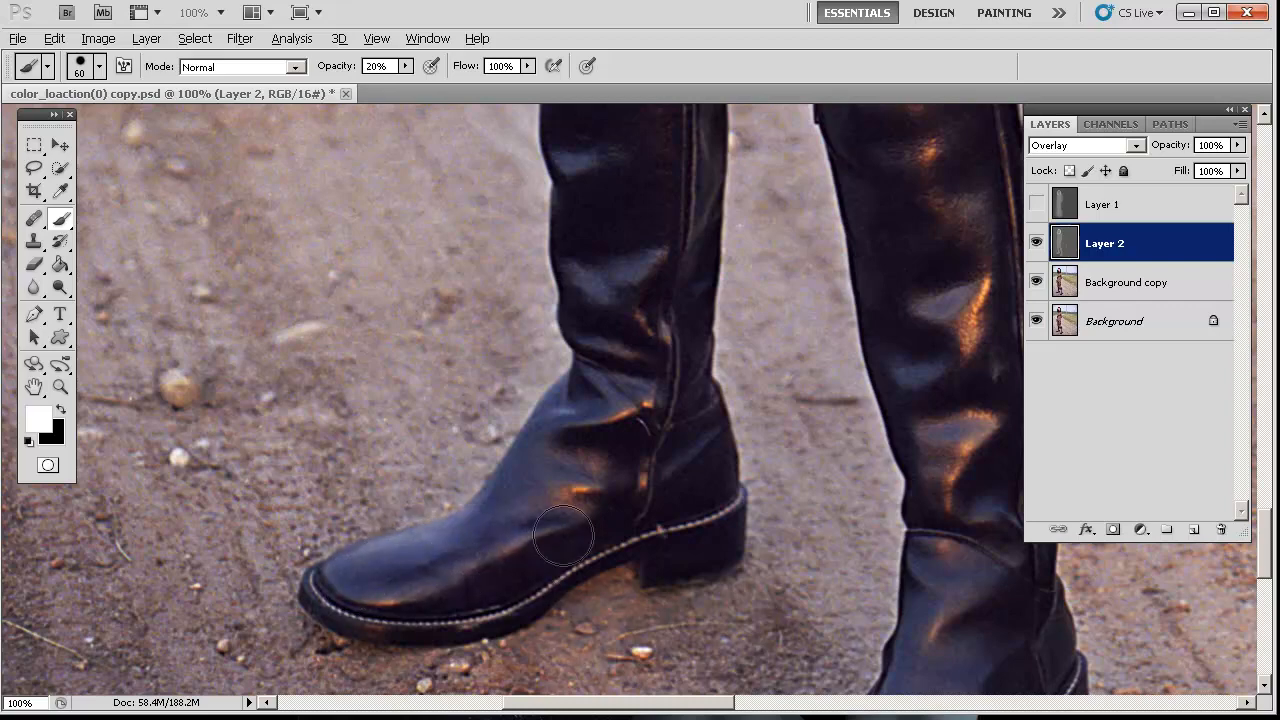
{"action": "left_click_drag", "start_coordinate": [564, 536], "coordinate": [604, 420]}
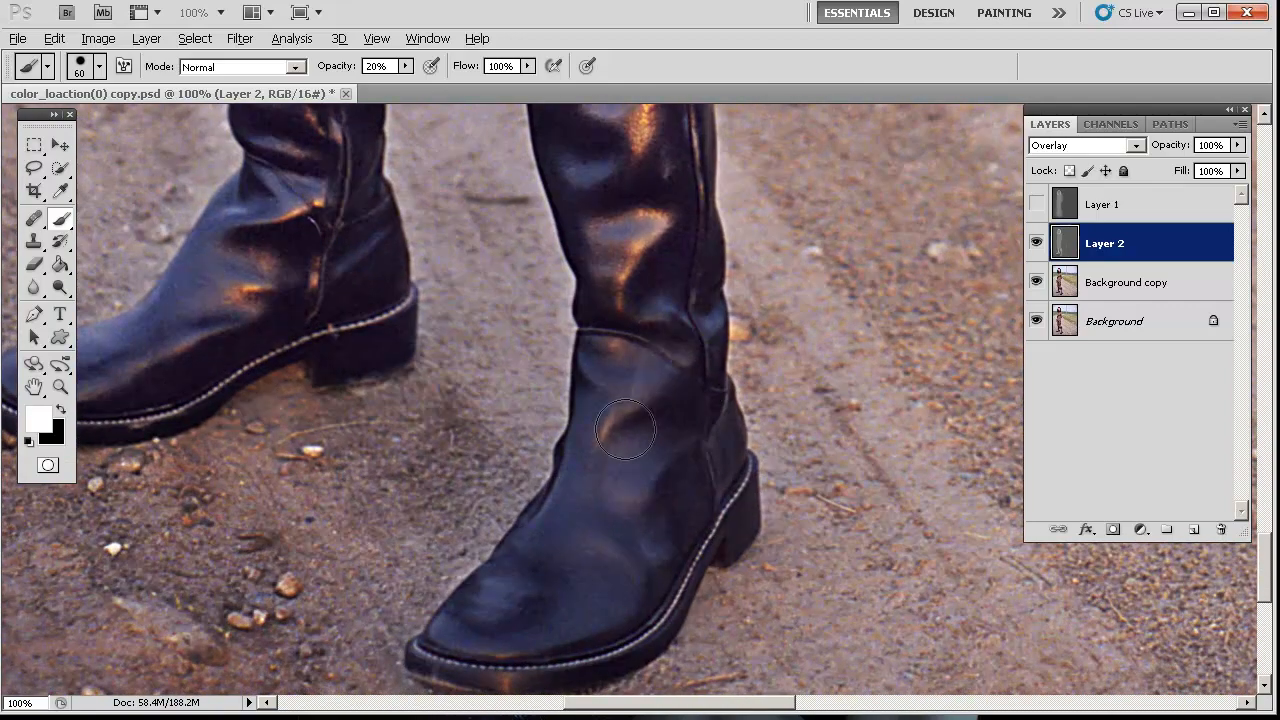
{"action": "left_click_drag", "start_coordinate": [624, 430], "coordinate": [620, 596]}
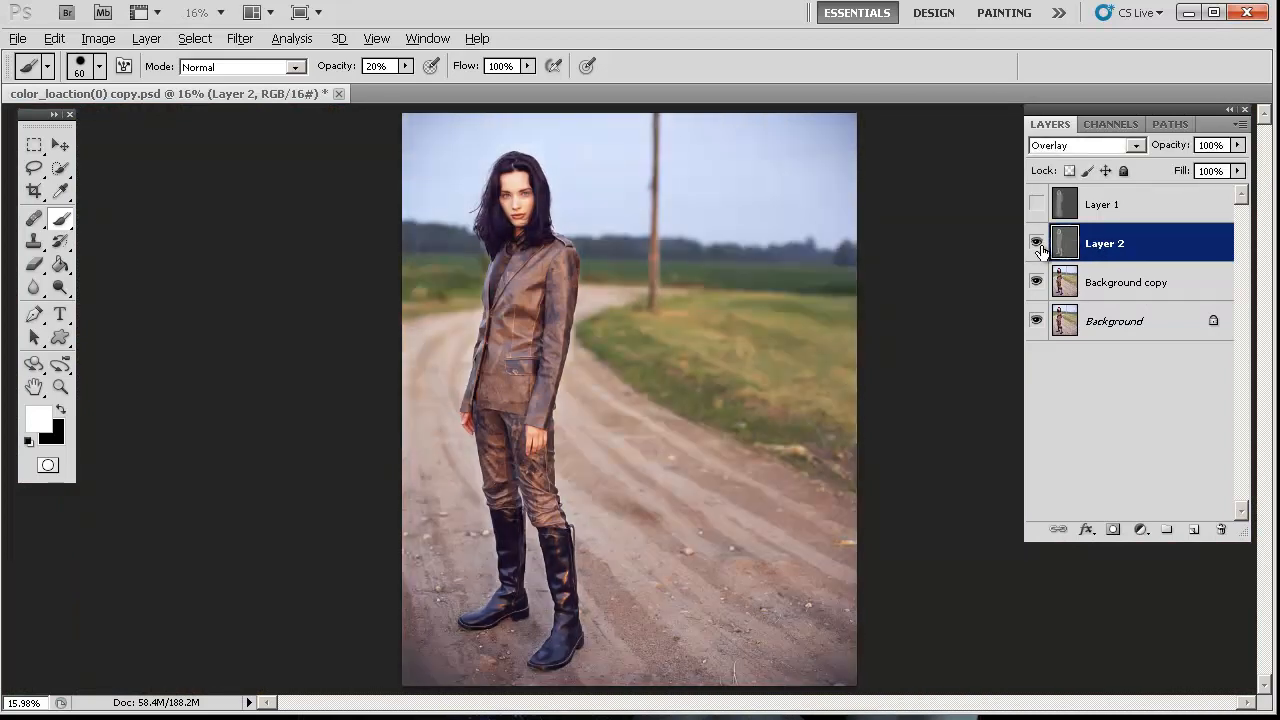
Step: Hide and show Layer 2 to compare the finished dodge-and-burn with the original
{"action": "left_click", "coordinate": [1036, 244]}
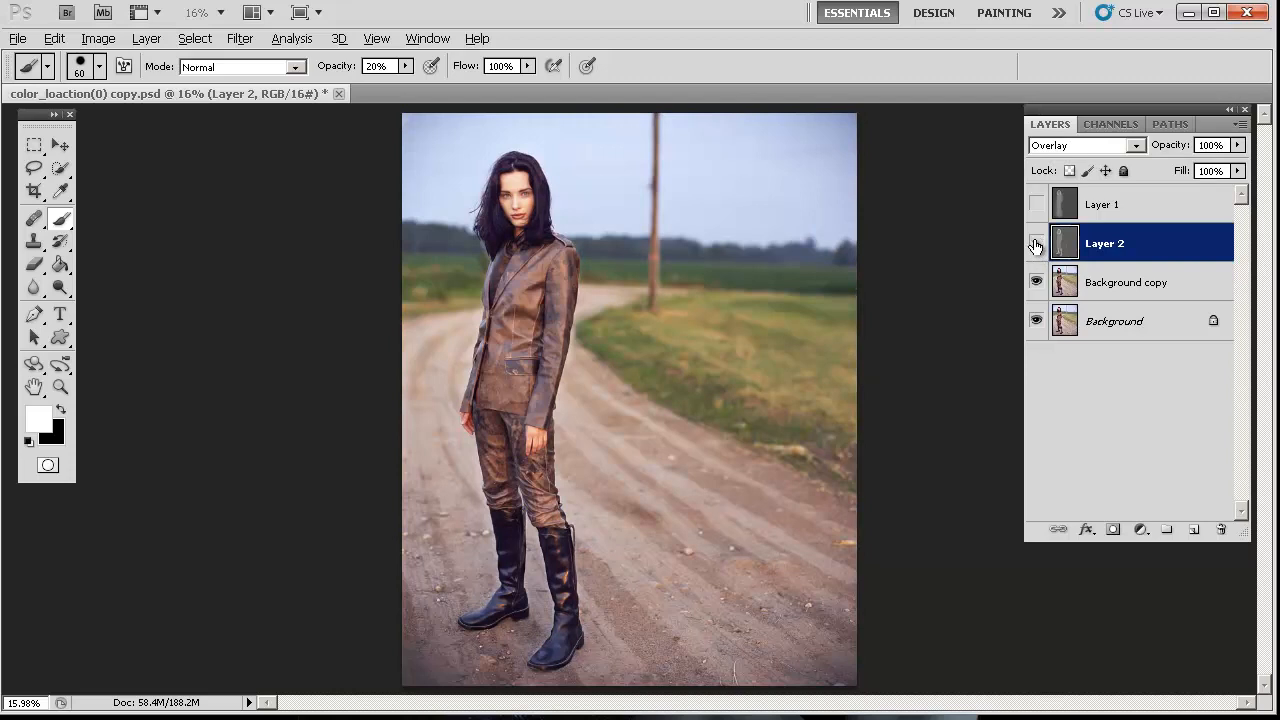
{"action": "left_click", "coordinate": [1036, 204]}
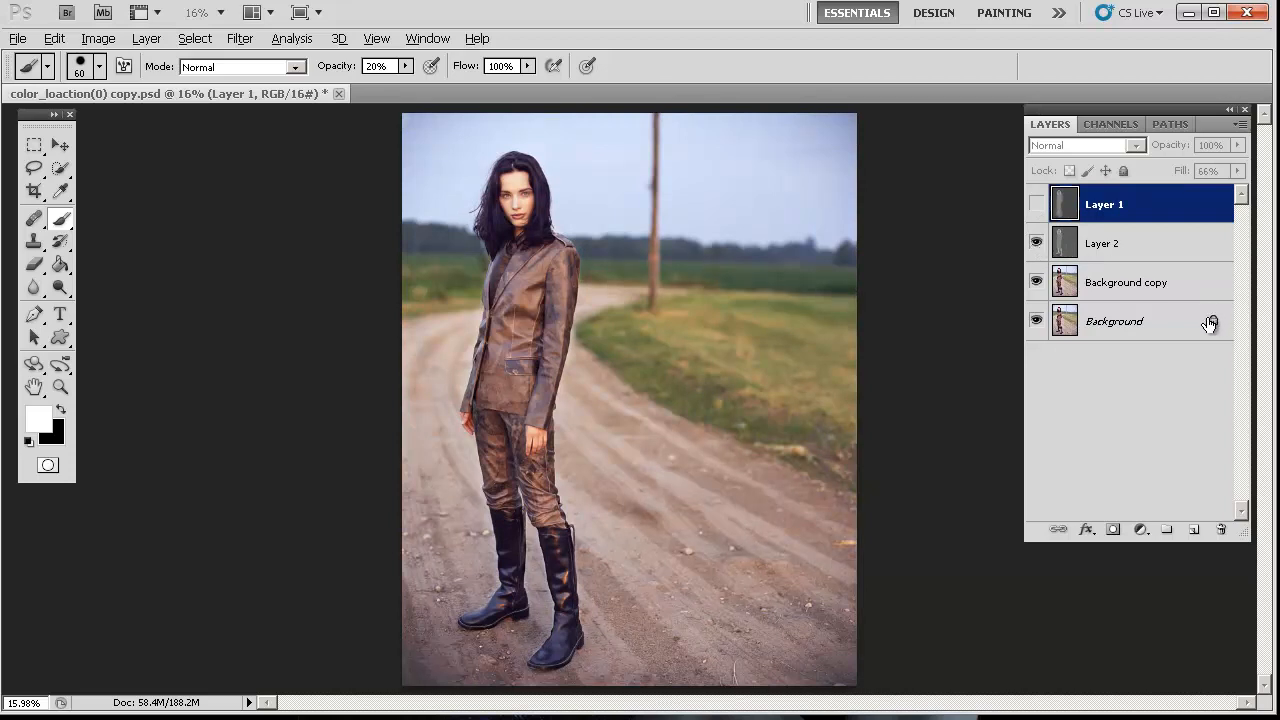
{"action": "mouse_move", "coordinate": [1228, 304]}
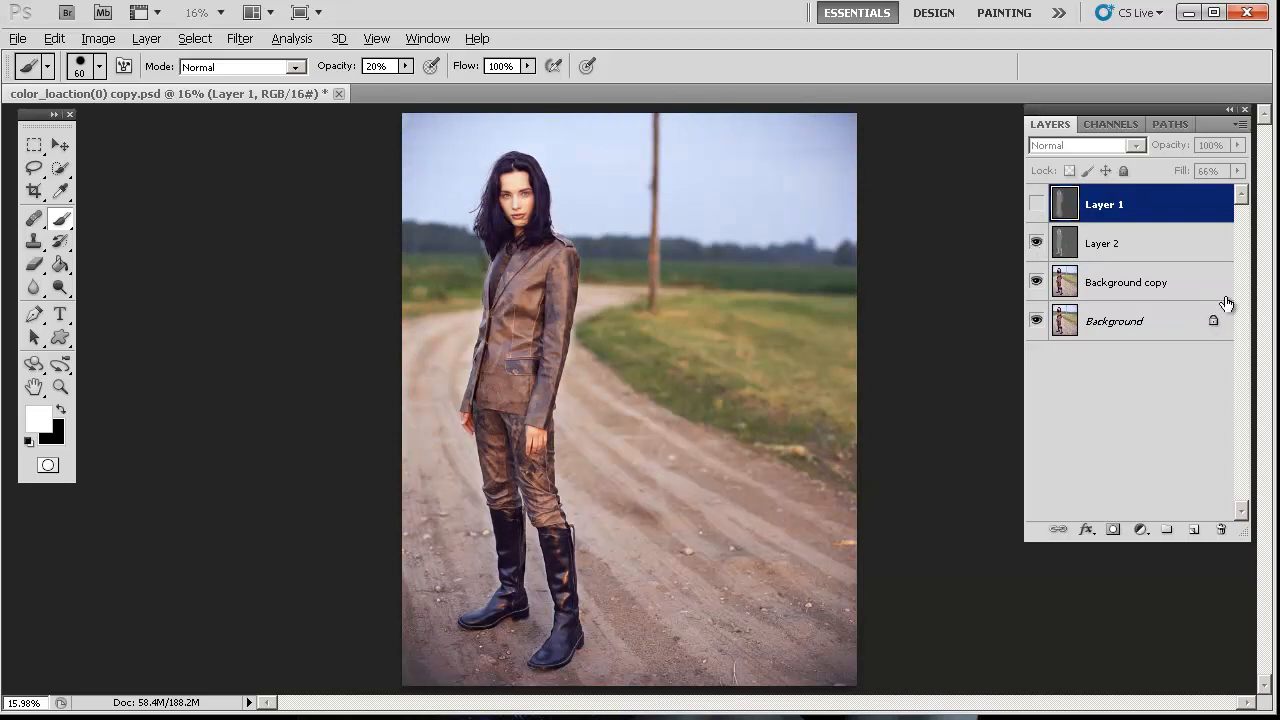